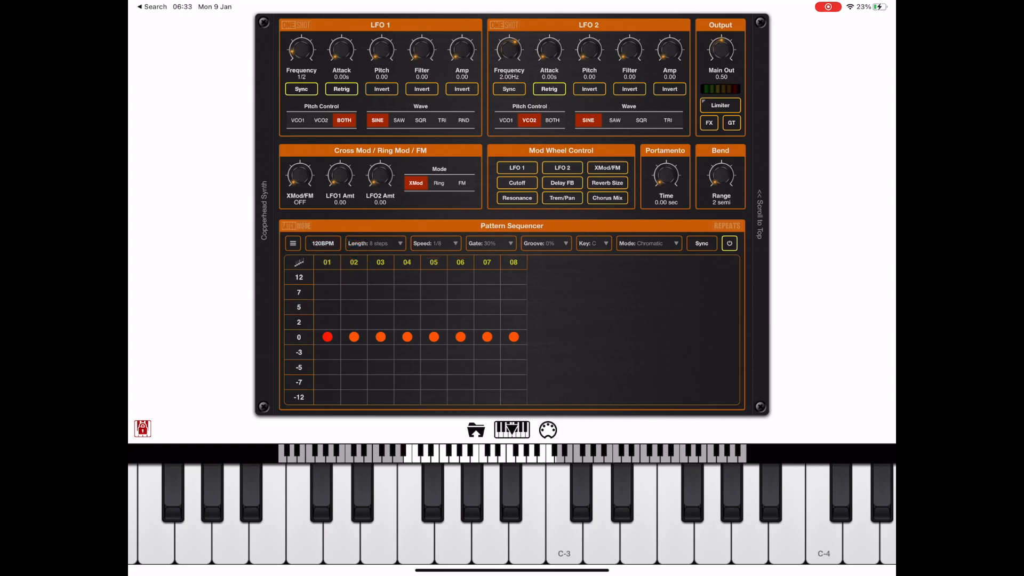
Set the sequencer playback speed to 1/4 notes after checking the sequencer options.
left_click(292, 244)
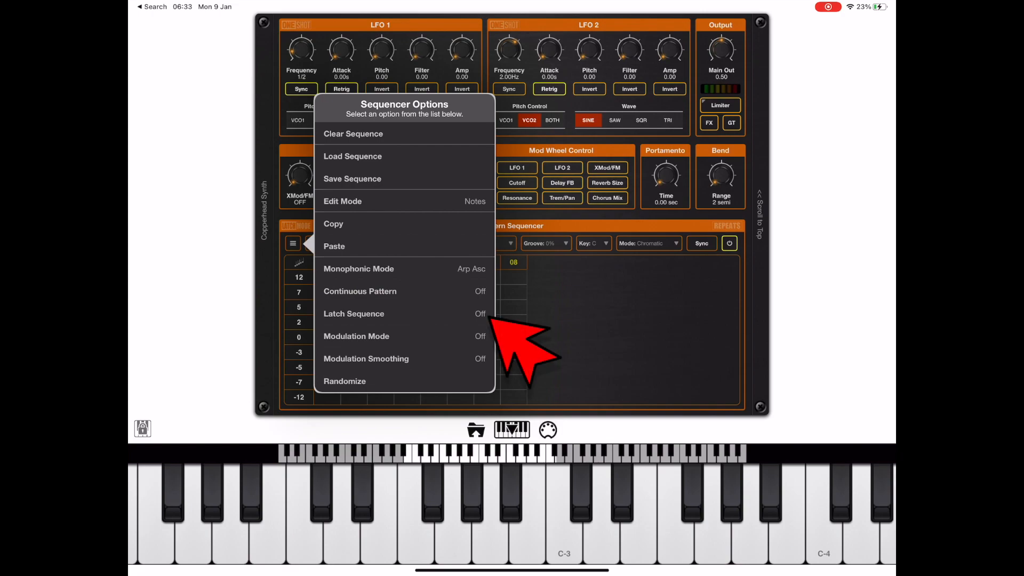
left_click(513, 336)
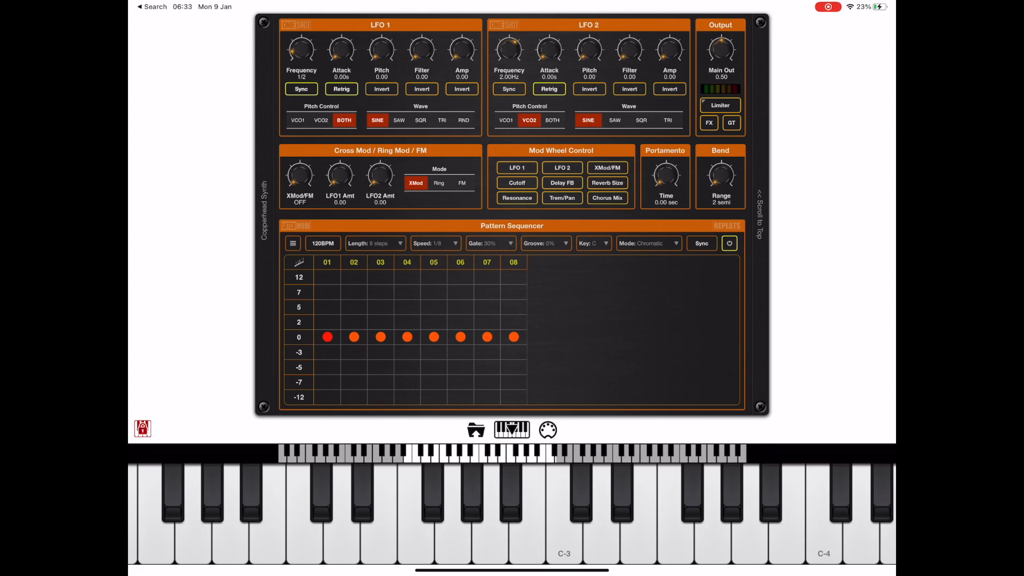
left_click(434, 243)
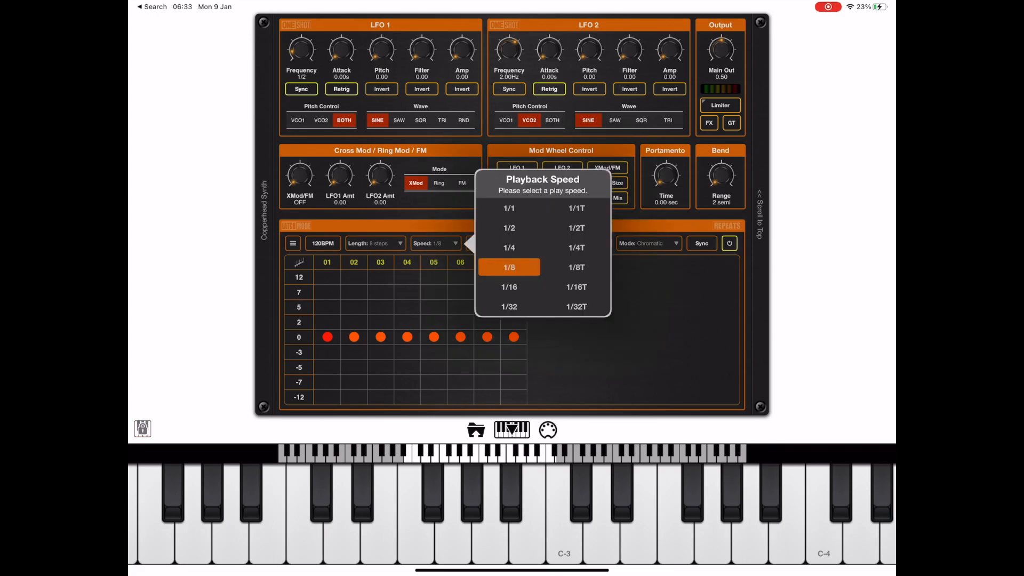
left_click(508, 247)
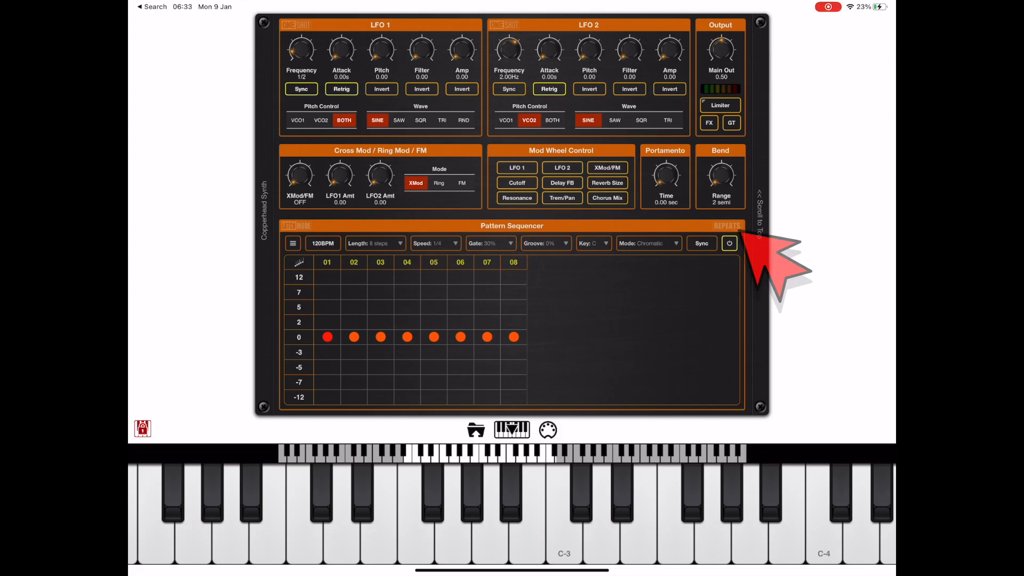
In repeat editing, give step 4 two repeats and step 8 three repeats.
left_click(727, 225)
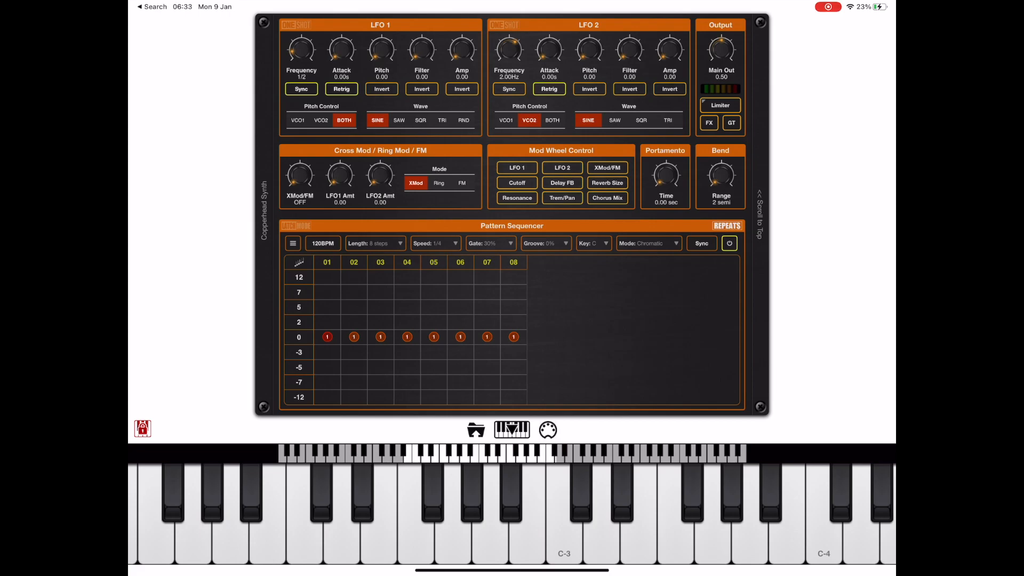
left_click(406, 336)
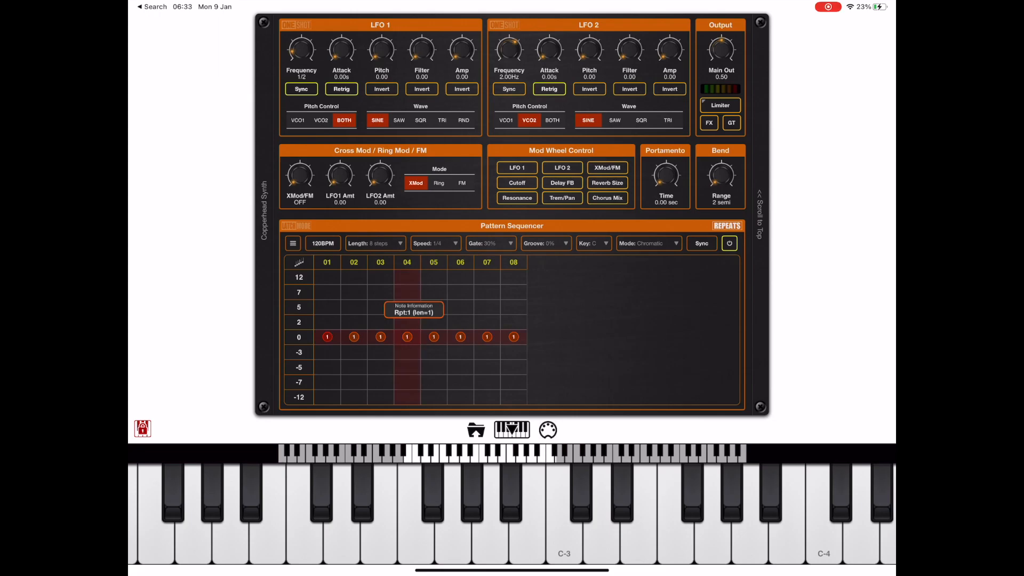
left_click(407, 336)
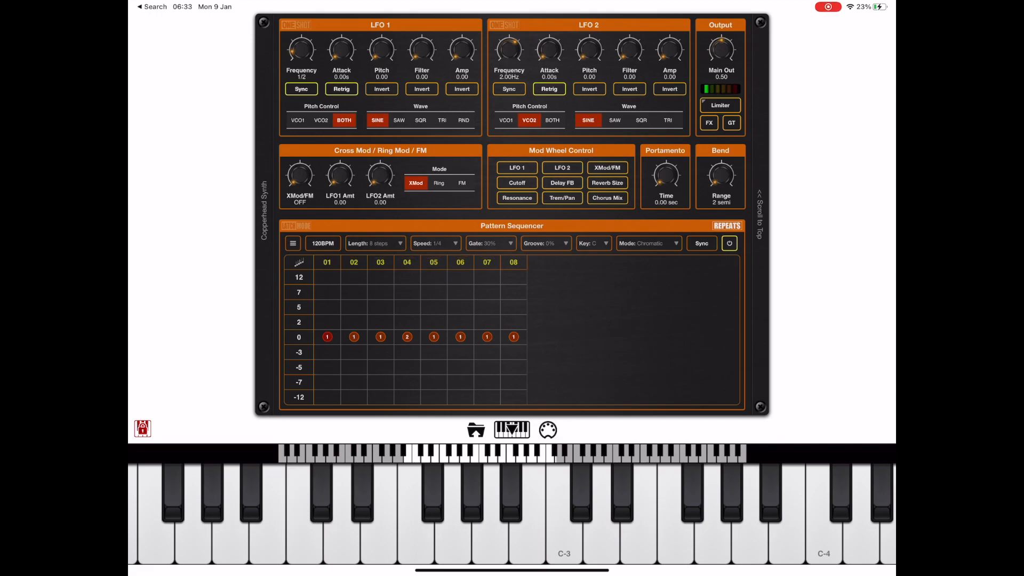
left_click(513, 338)
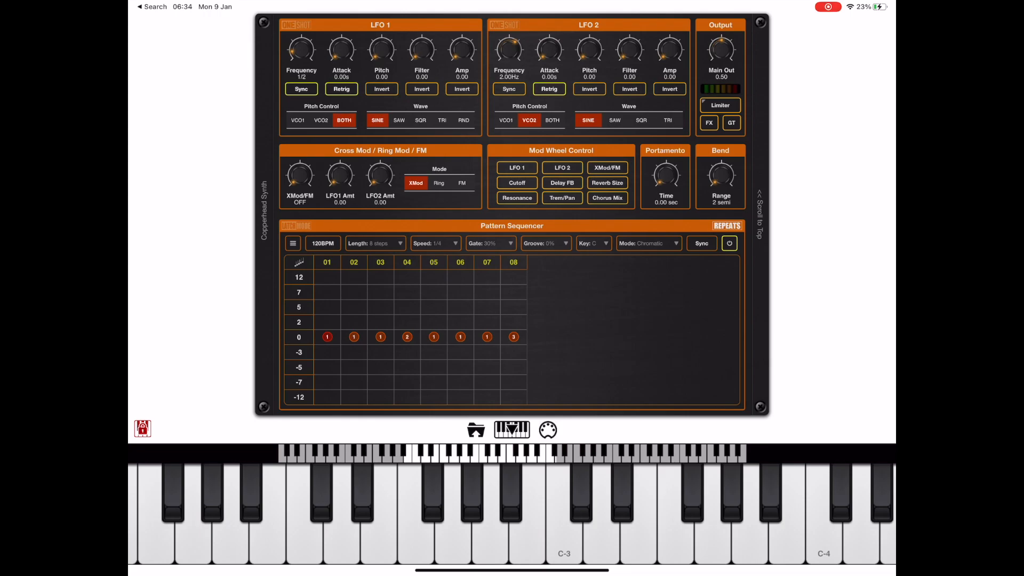
left_click(726, 225)
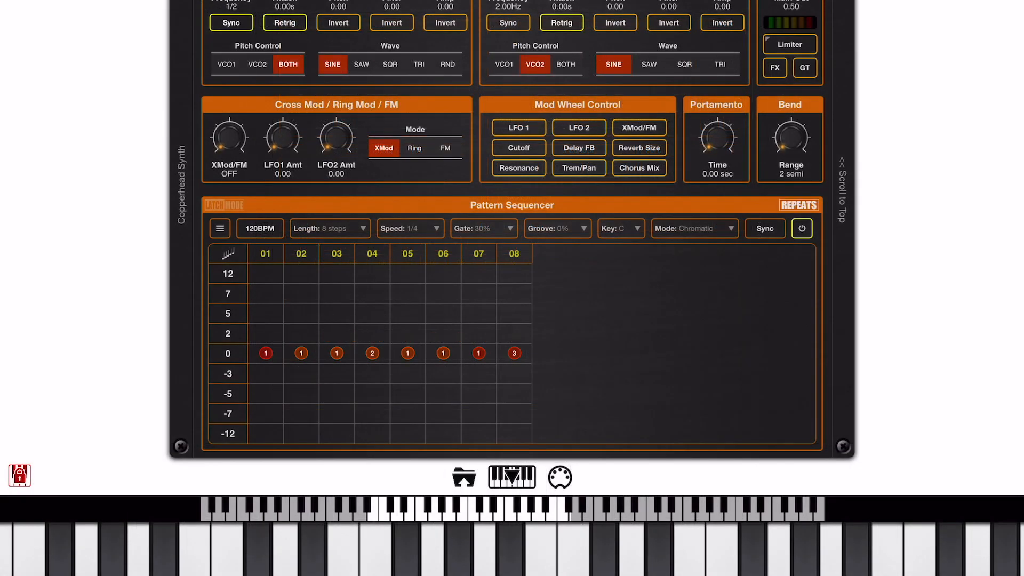
Extend step 7's note across step 8 and raise its repeat count to 4.
left_click(514, 353)
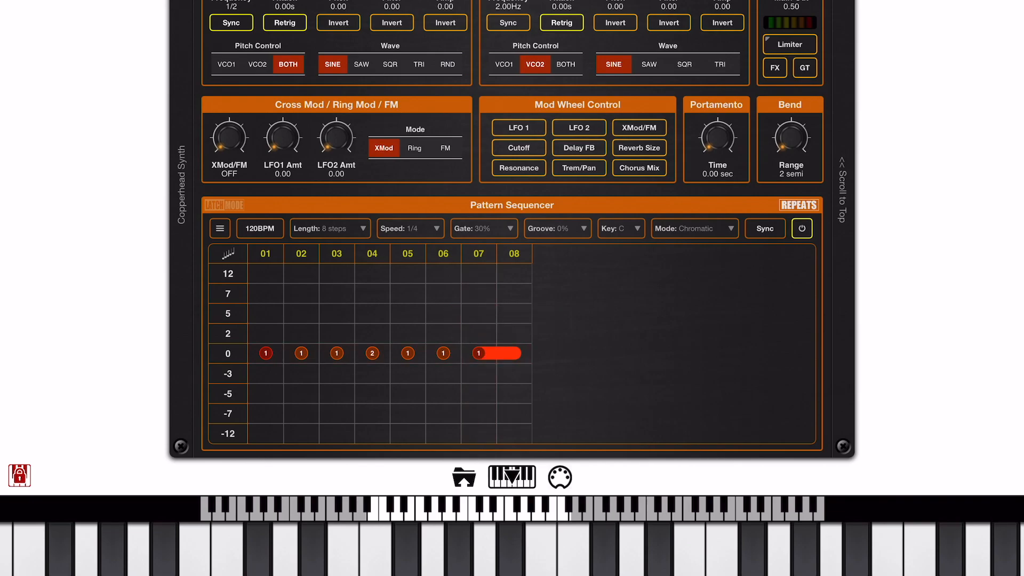
mouse_move(496, 353)
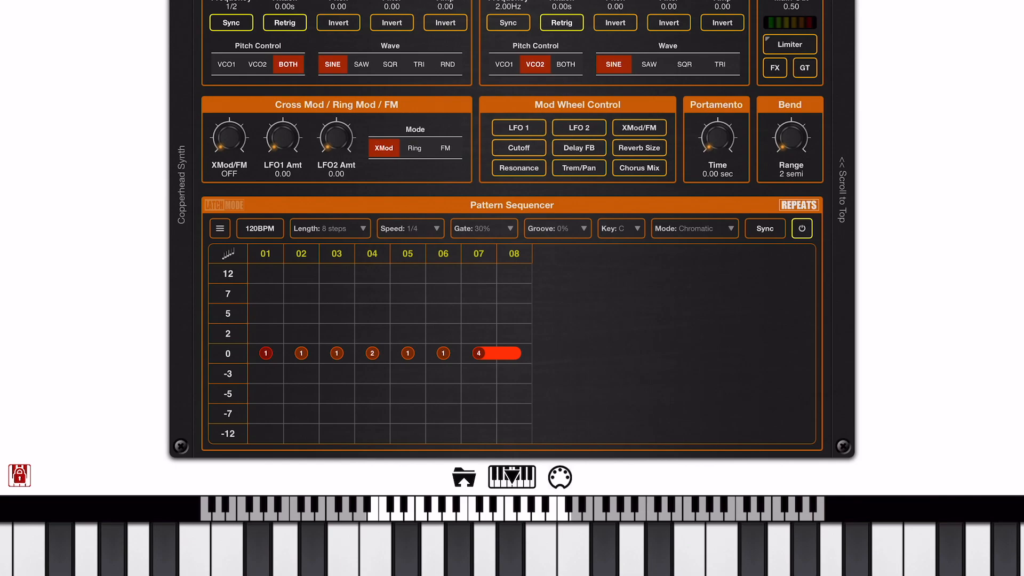
left_click(798, 205)
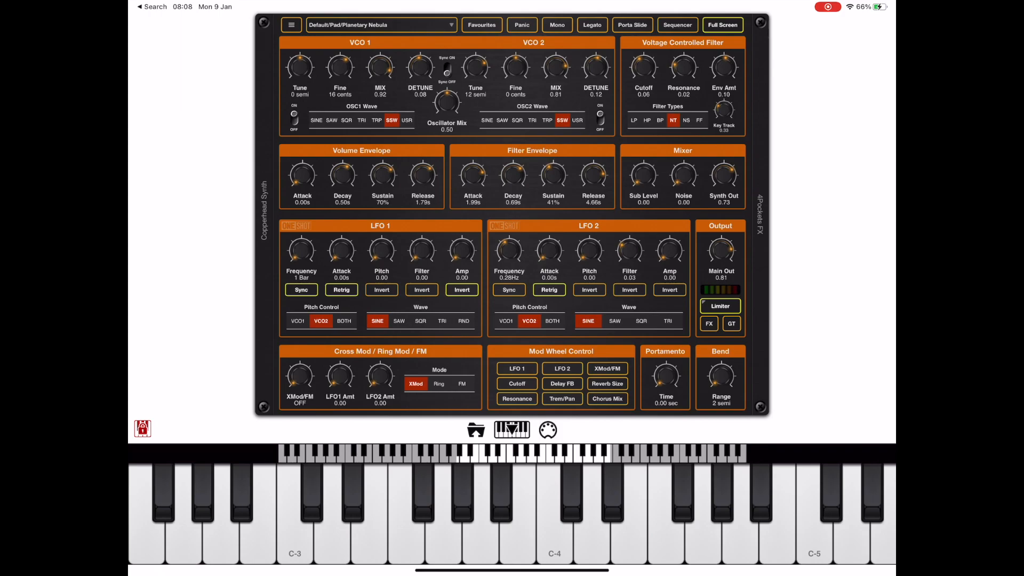
Show the sixteen-step Pattern Sequencer panel for the Planetary Nebula pad.
left_click(295, 516)
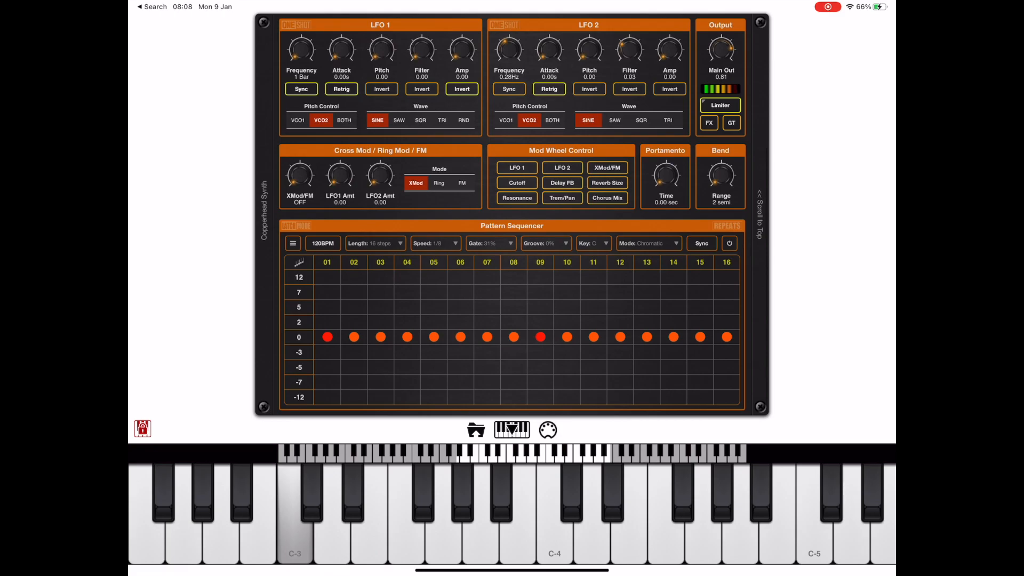
left_click(294, 516)
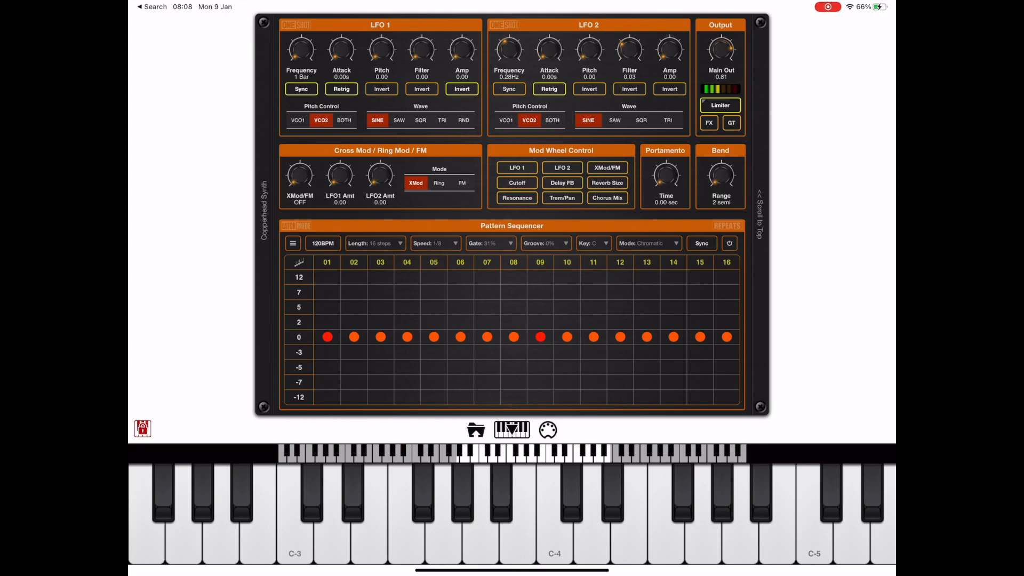
left_click(729, 243)
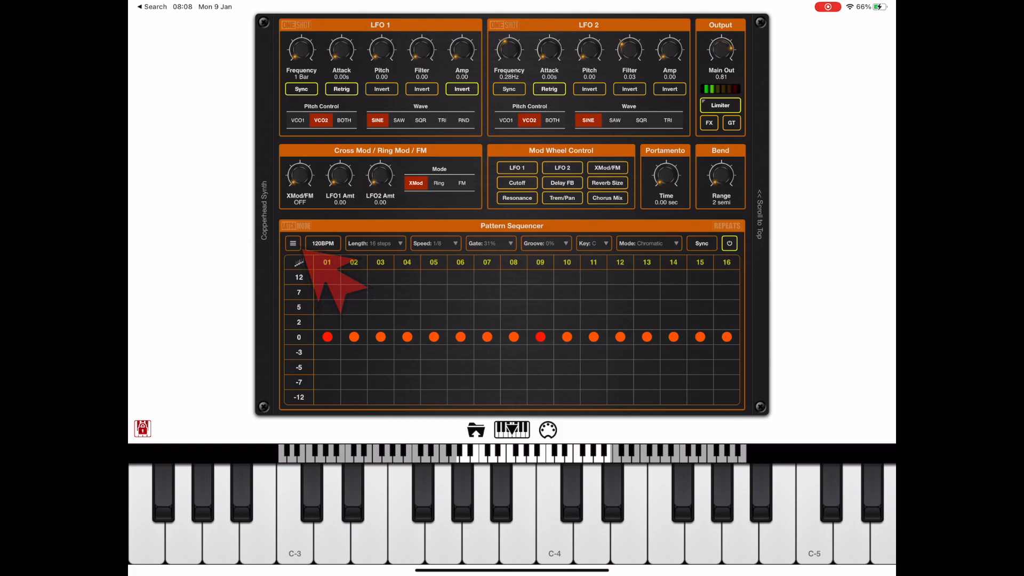
Turn Modulation Mode on in Sequencer Options so steps drive parameters.
left_click(292, 244)
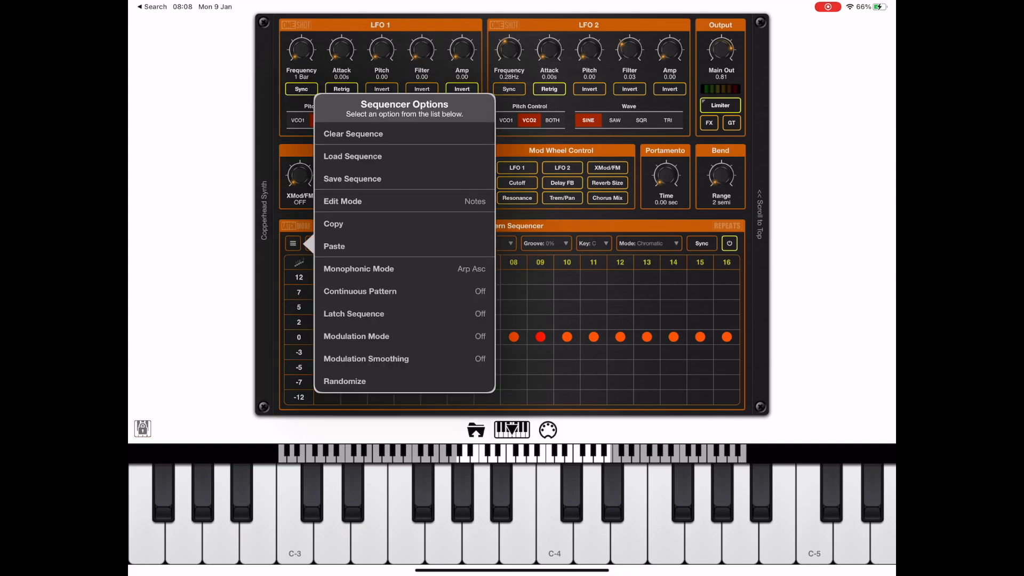
mouse_move(502, 353)
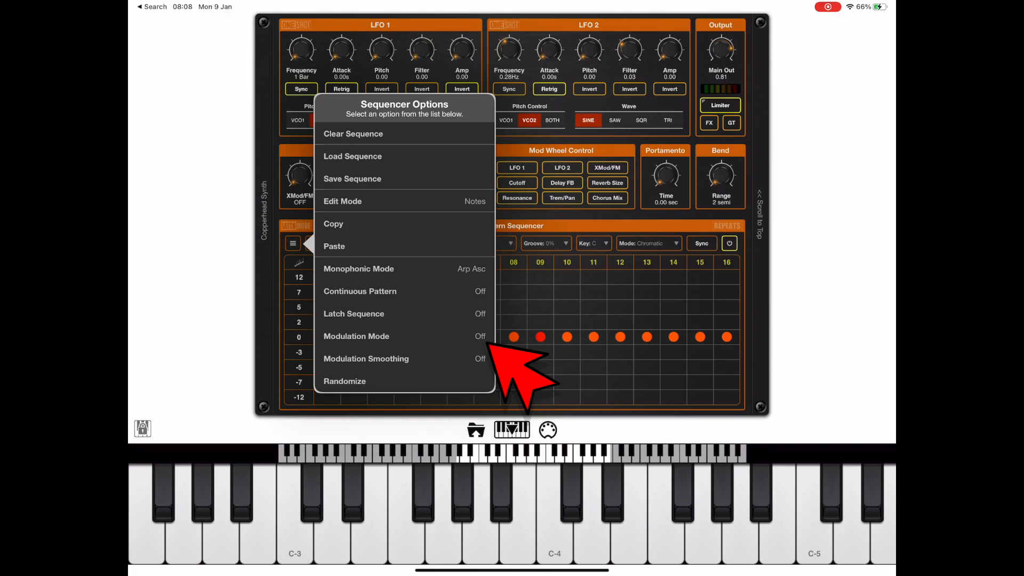
left_click(356, 336)
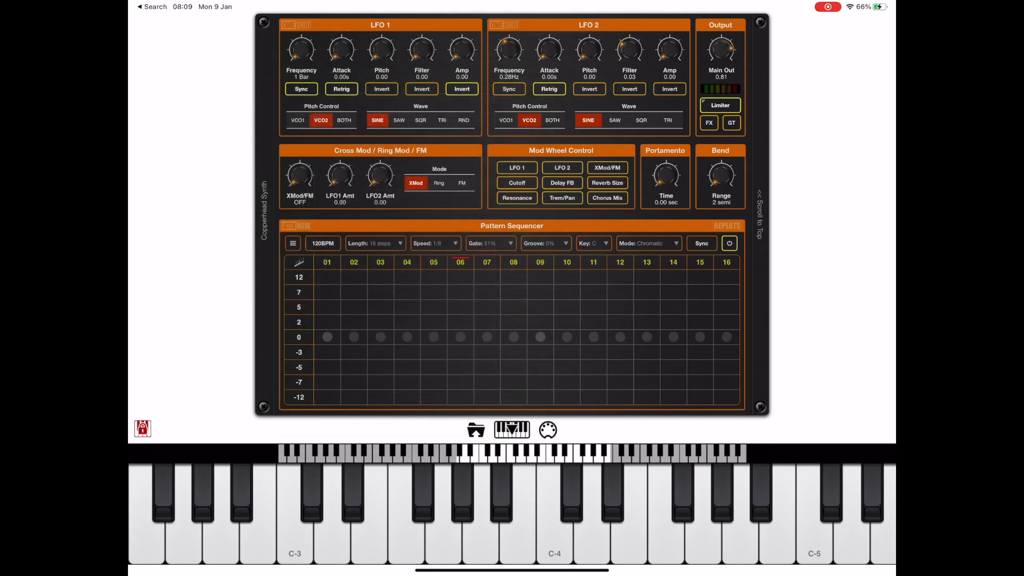
left_click(296, 516)
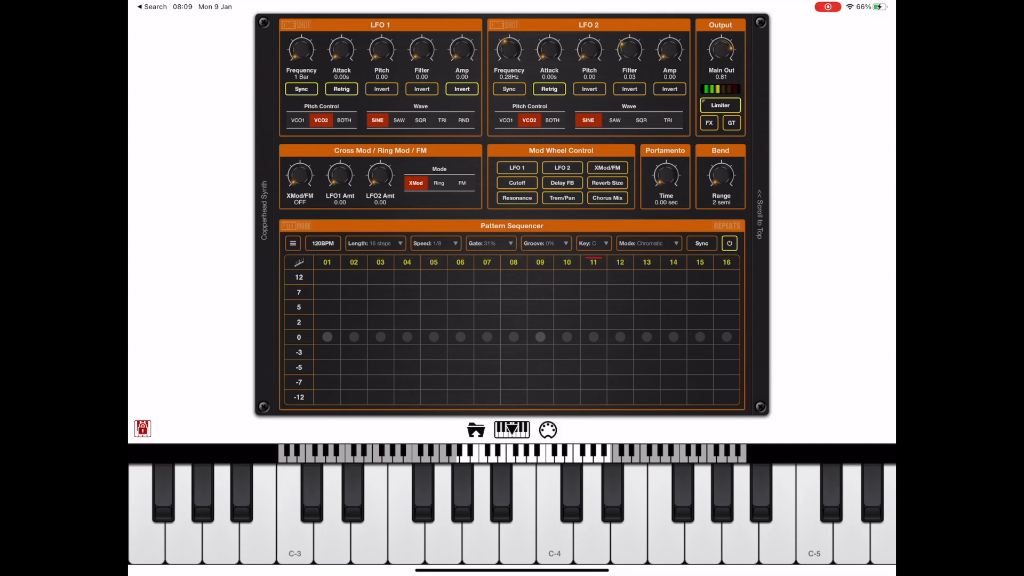
left_click(292, 243)
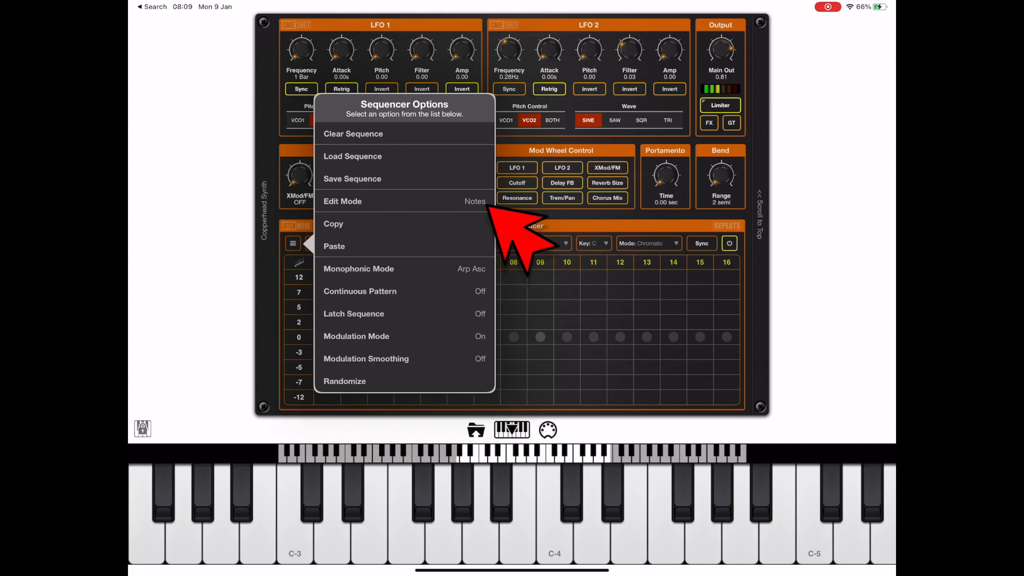
Select the LFO 1 Frequency lane and draw a rise-and-fall curve over the 16 steps.
left_click(342, 201)
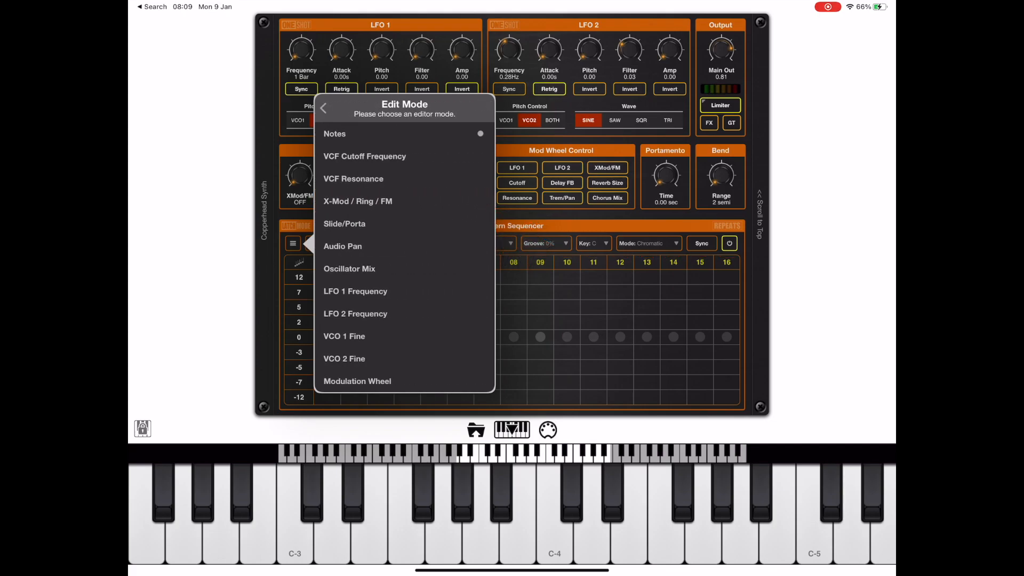
left_click(355, 292)
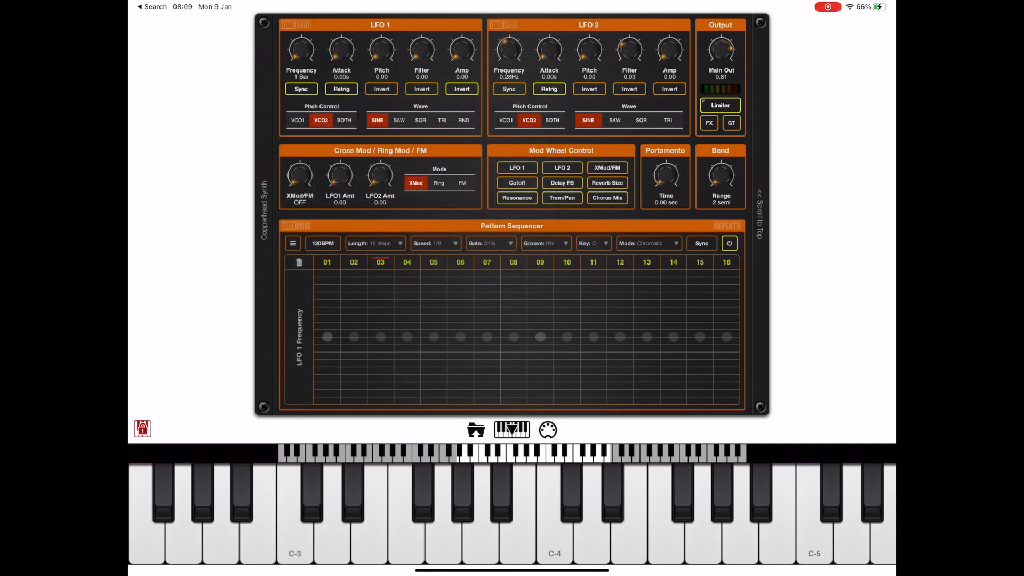
left_click_drag(326, 353, 381, 295)
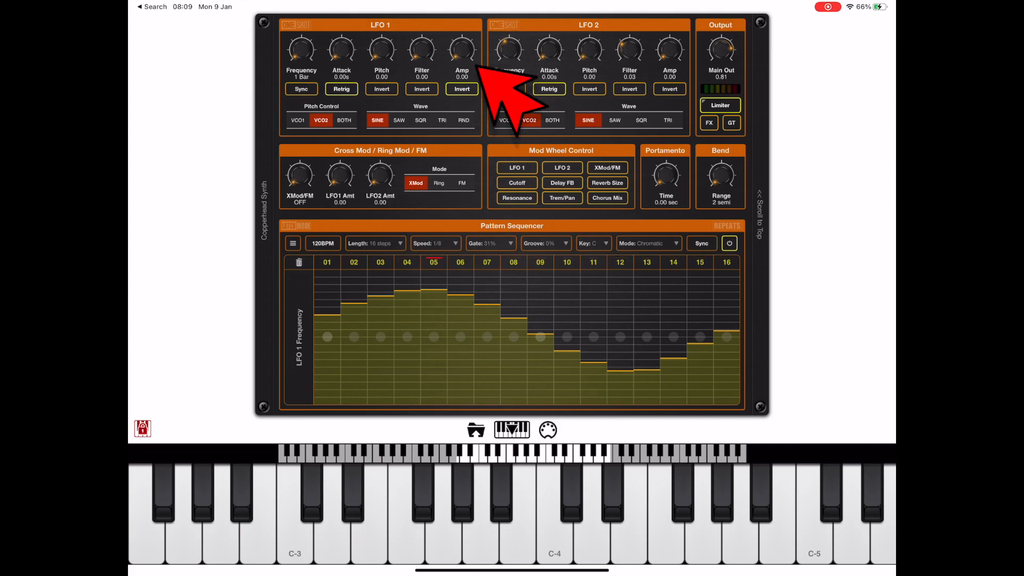
left_click_drag(462, 50, 462, 30)
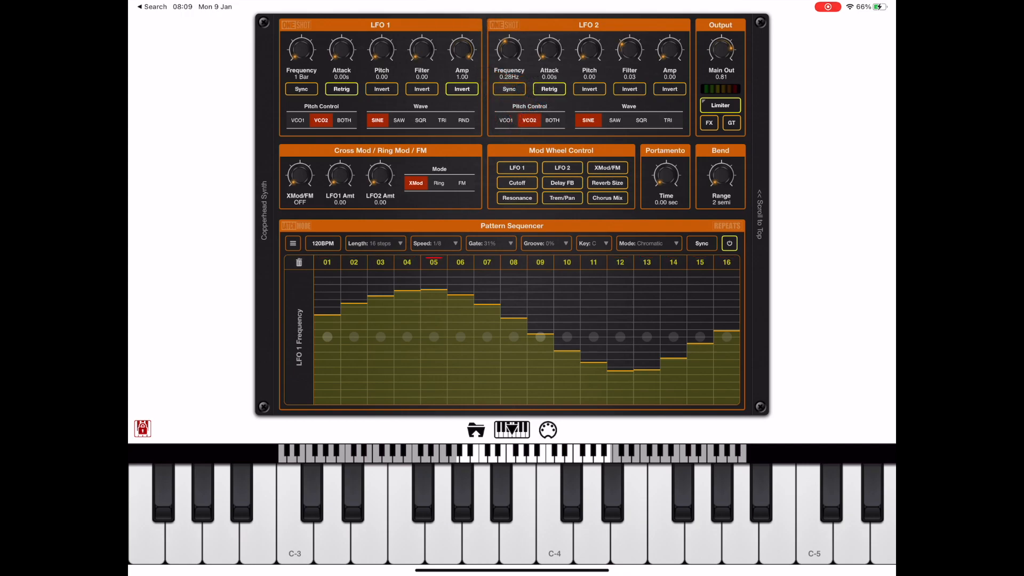
left_click(295, 516)
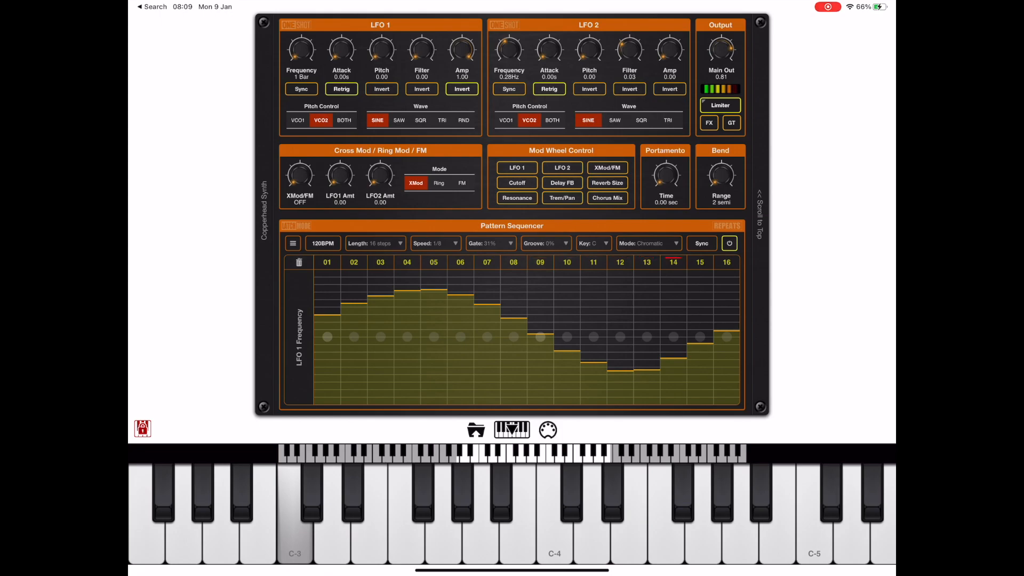
left_click(296, 516)
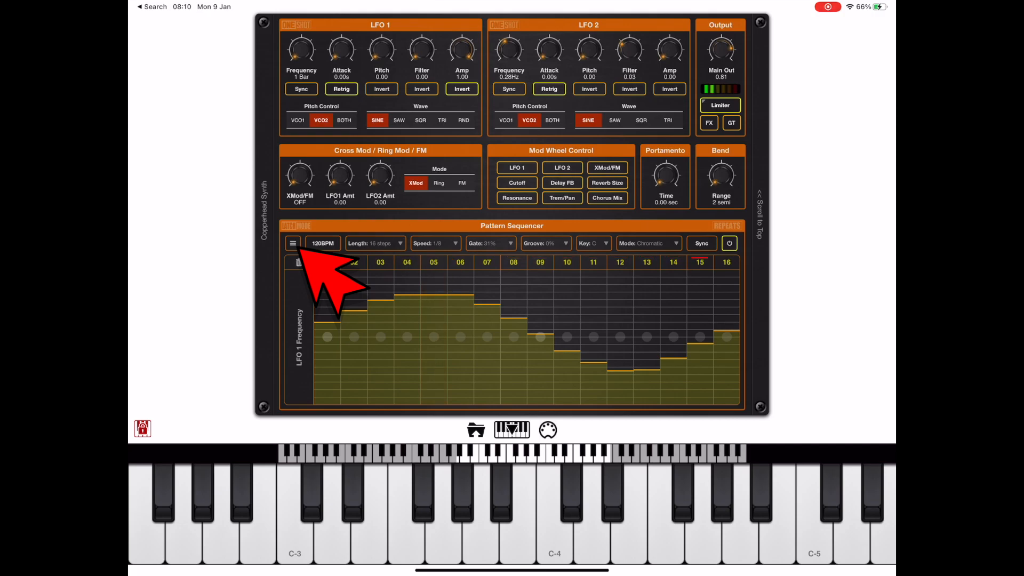
Copy the LFO 1 Frequency lane from Sequencer Options and audition the pattern.
left_click(292, 243)
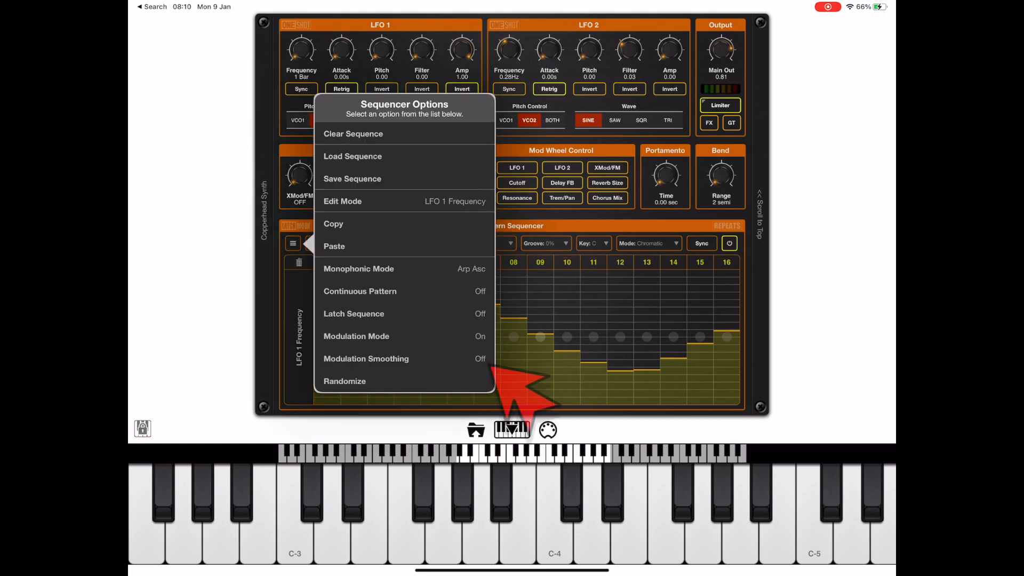
left_click(366, 359)
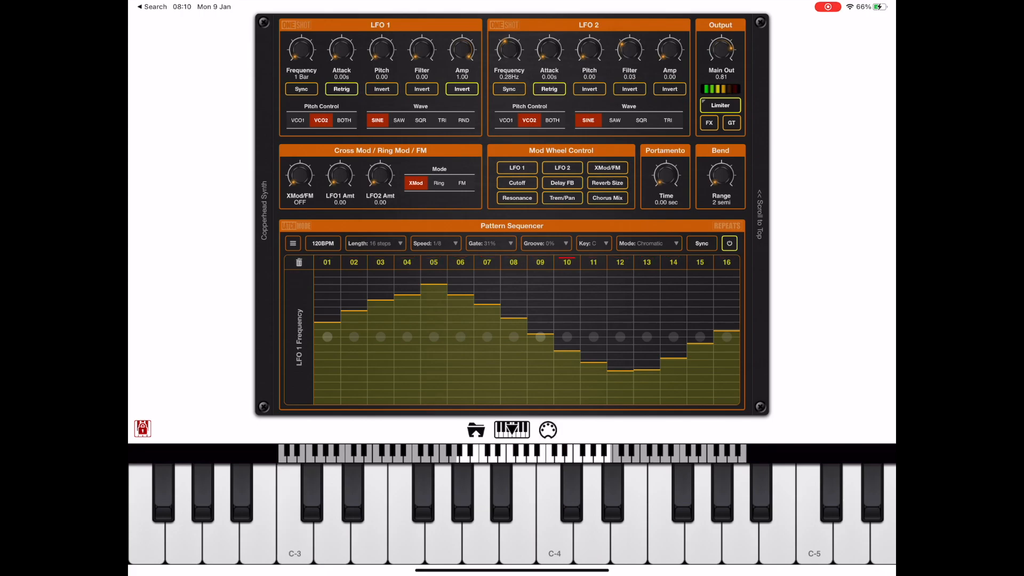
left_click(294, 516)
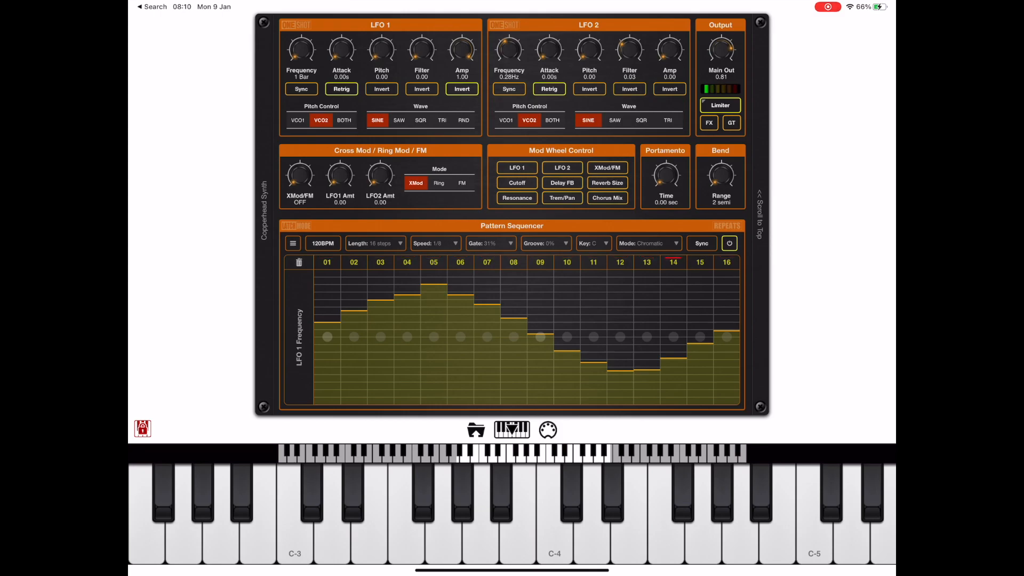
Paste the copied curve into the VCO 1 Fine lane, audition it, and scroll to the oscillators.
left_click(292, 243)
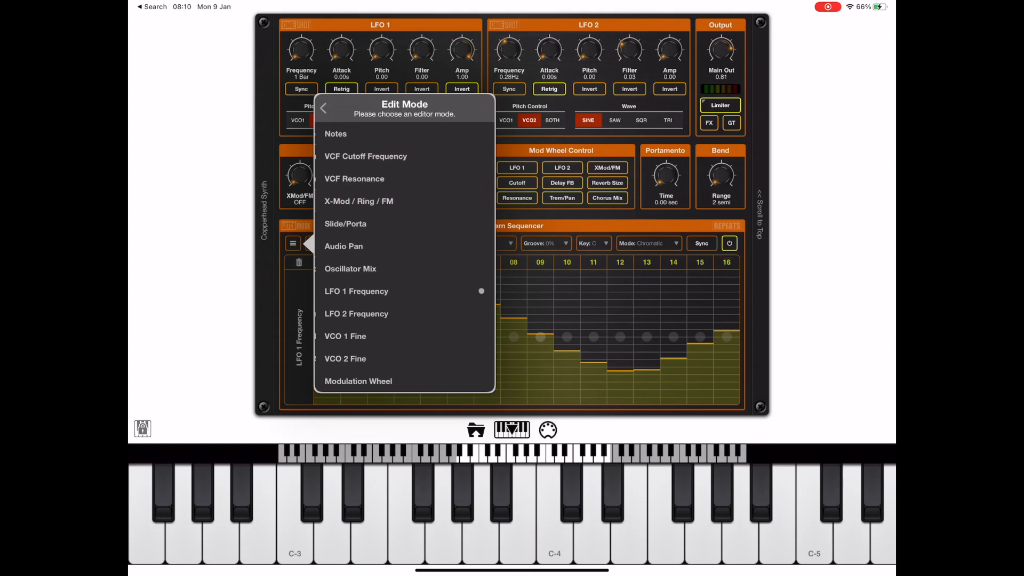
left_click(345, 336)
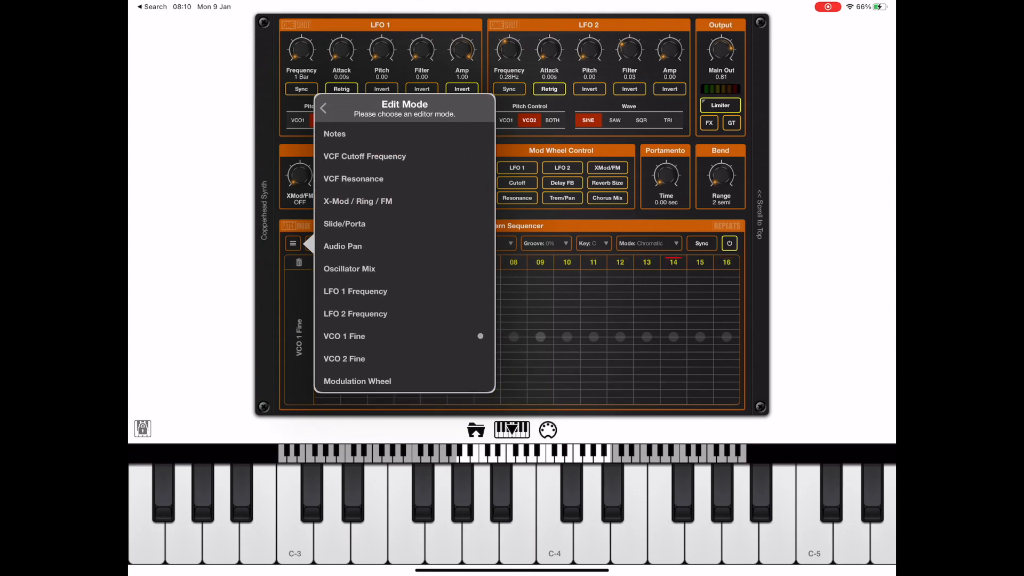
left_click(322, 109)
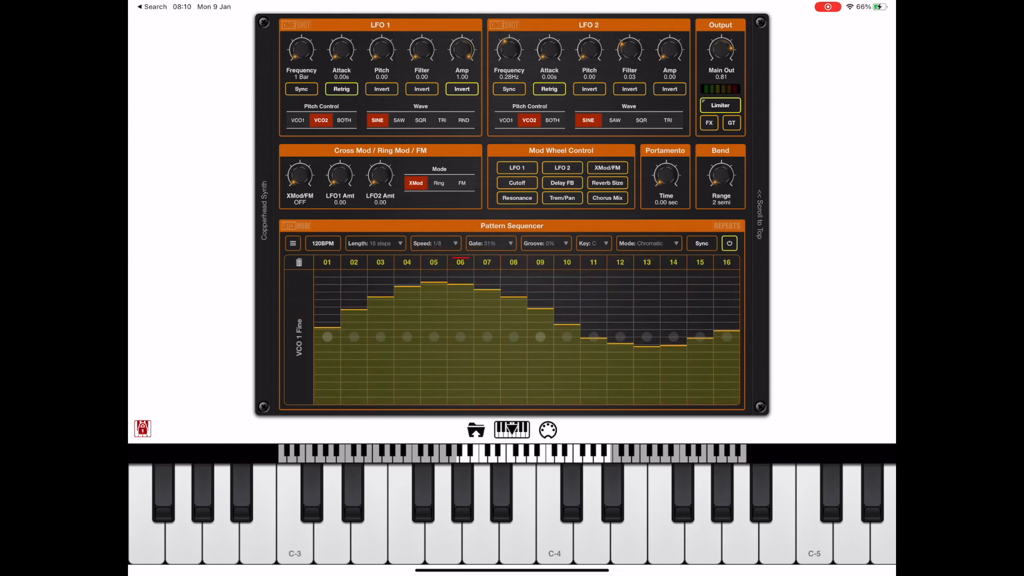
left_click(295, 517)
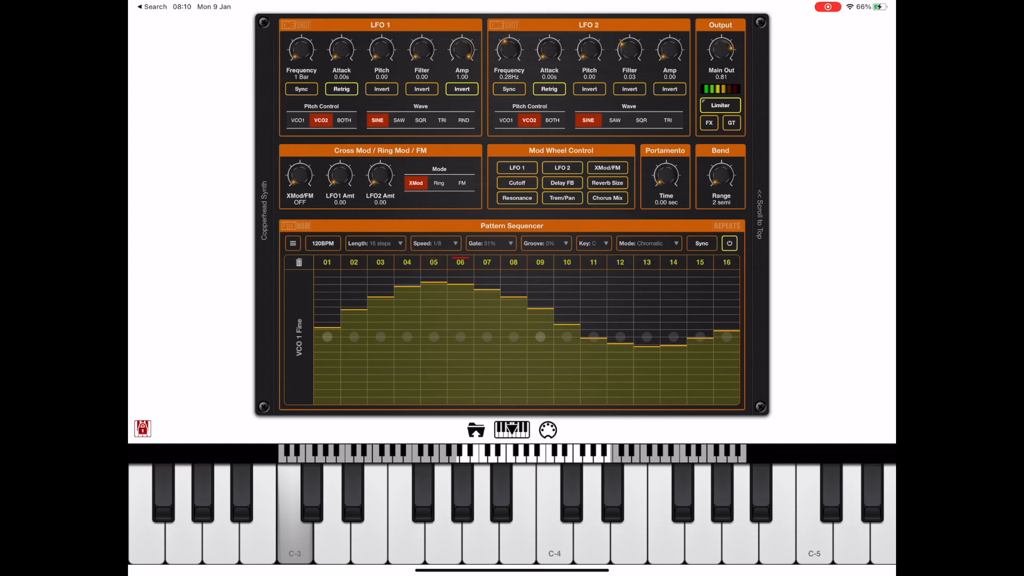
left_click_drag(566, 287, 566, 320)
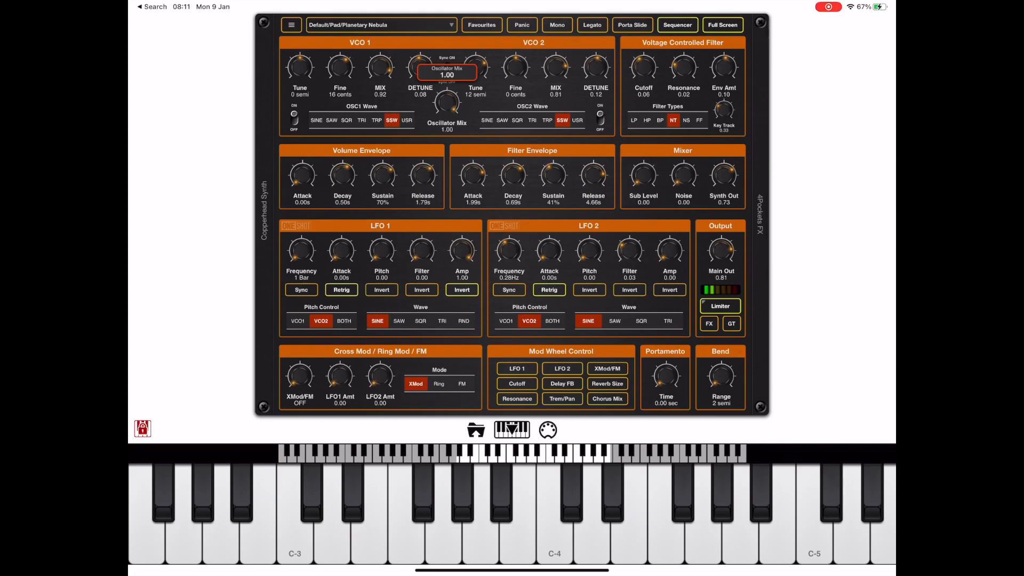
Audition the detune sweep and set LFO 1 Pitch Control to BOTH oscillators.
left_click(295, 516)
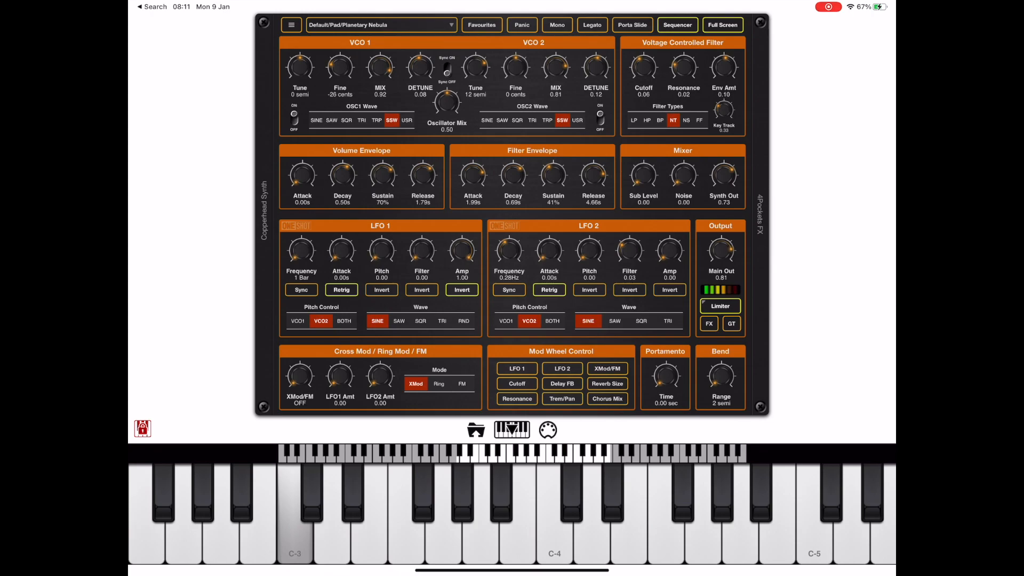
left_click(345, 322)
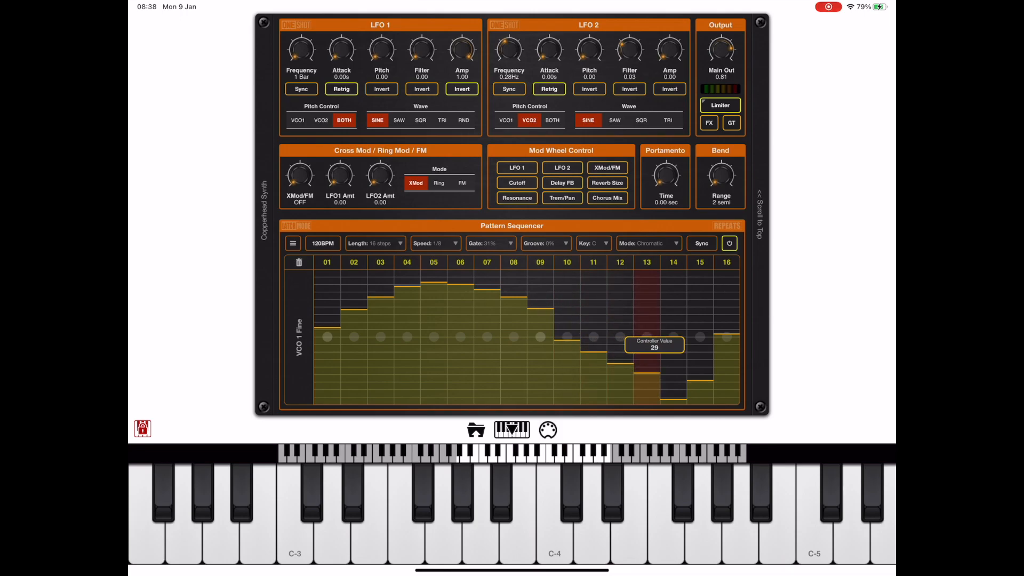
Lower steps 11–15 of the VCO 1 Fine lane and copy the lane.
left_click_drag(646, 345, 593, 345)
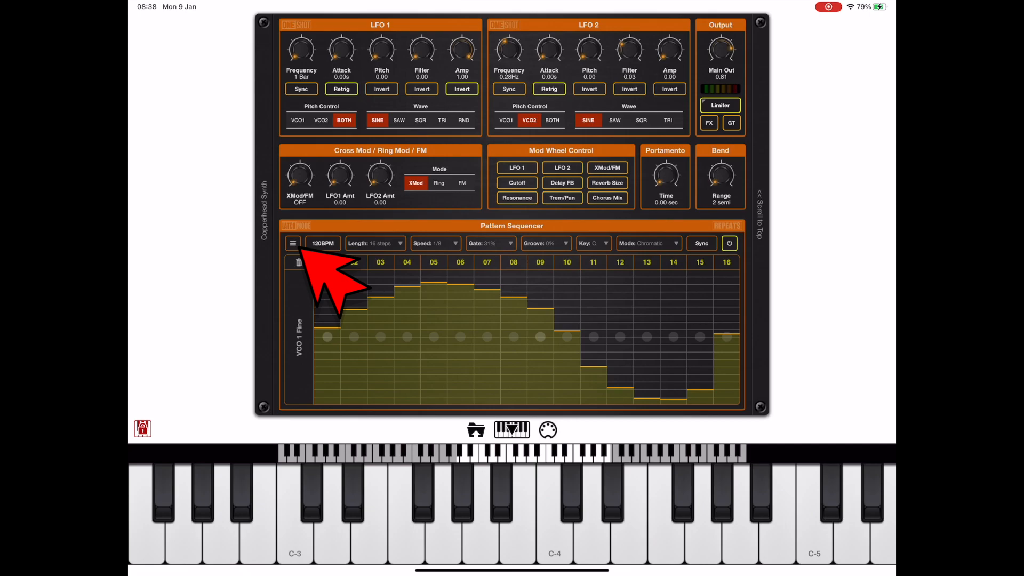
left_click(292, 243)
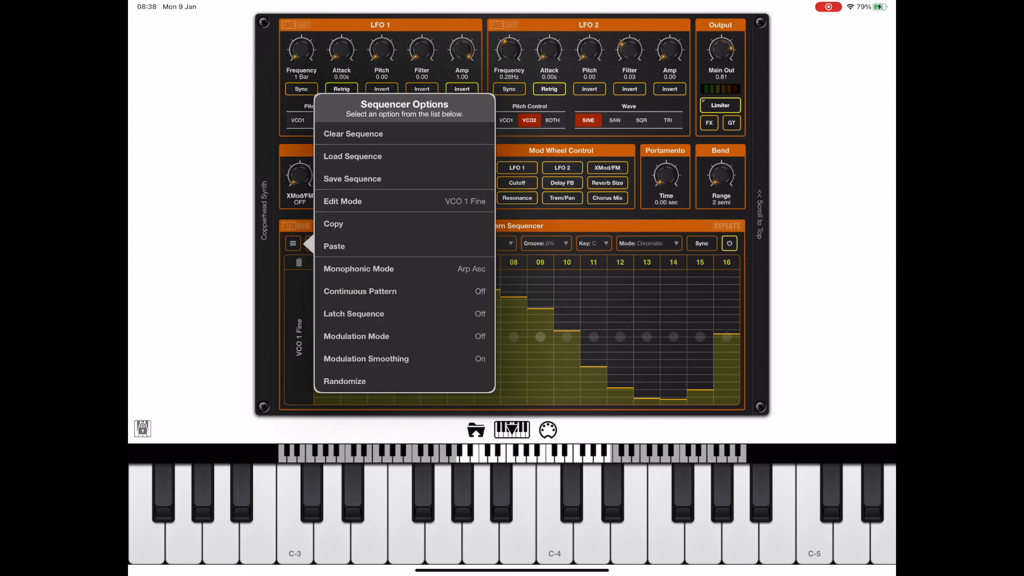
left_click(333, 223)
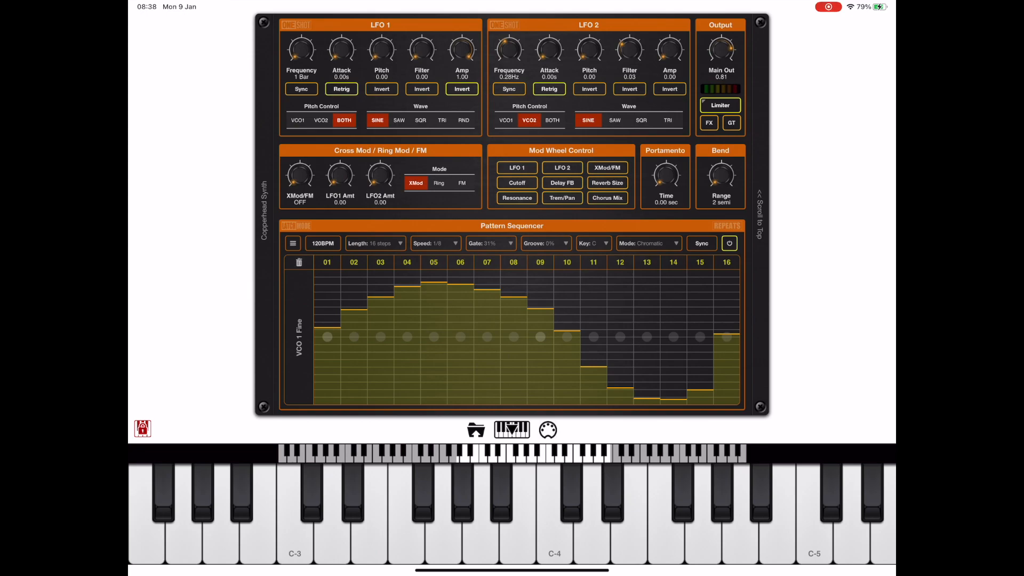
Switch Edit Mode to the VCO 2 Fine lane and choose the paste option.
left_click(292, 243)
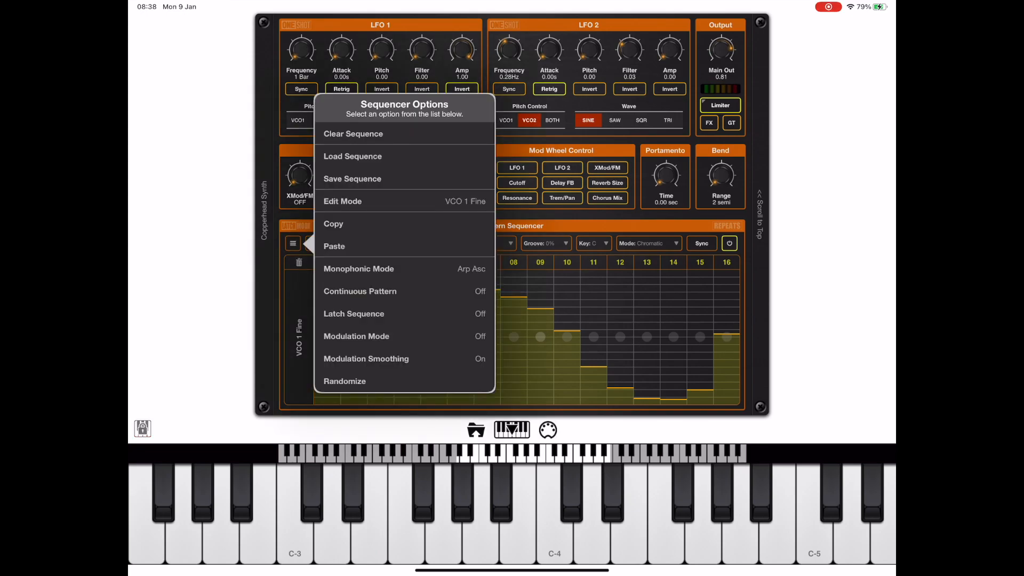
left_click(343, 201)
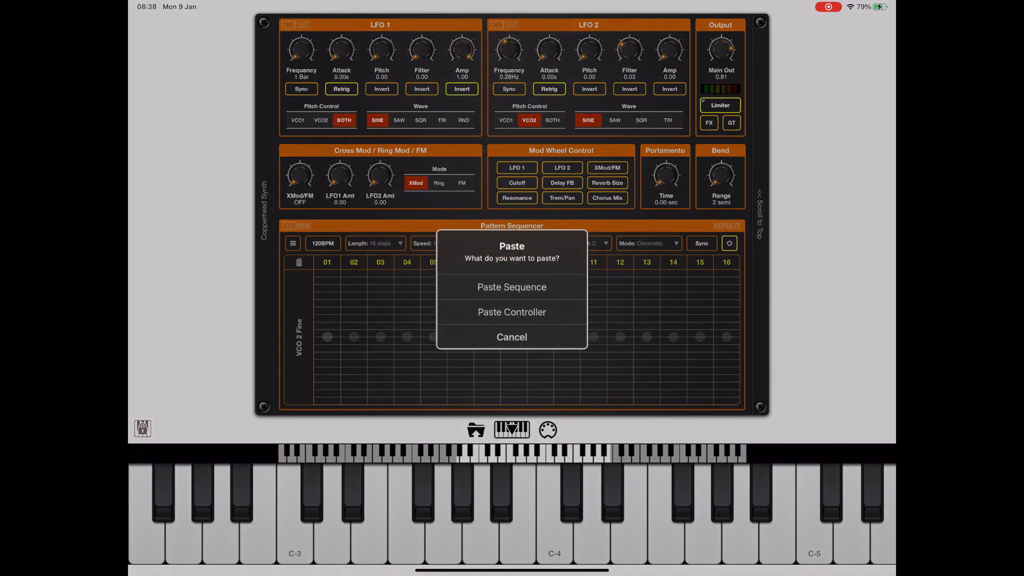
left_click(512, 337)
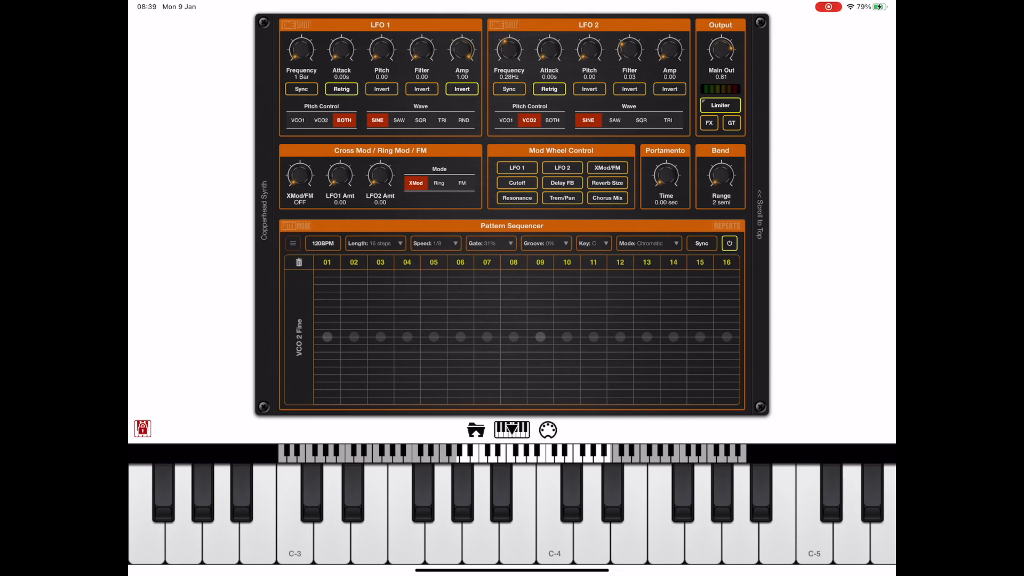
Switch the sequencer between the Notes lane and the Oscillator Mix lane via Sequencer Options.
left_click(293, 243)
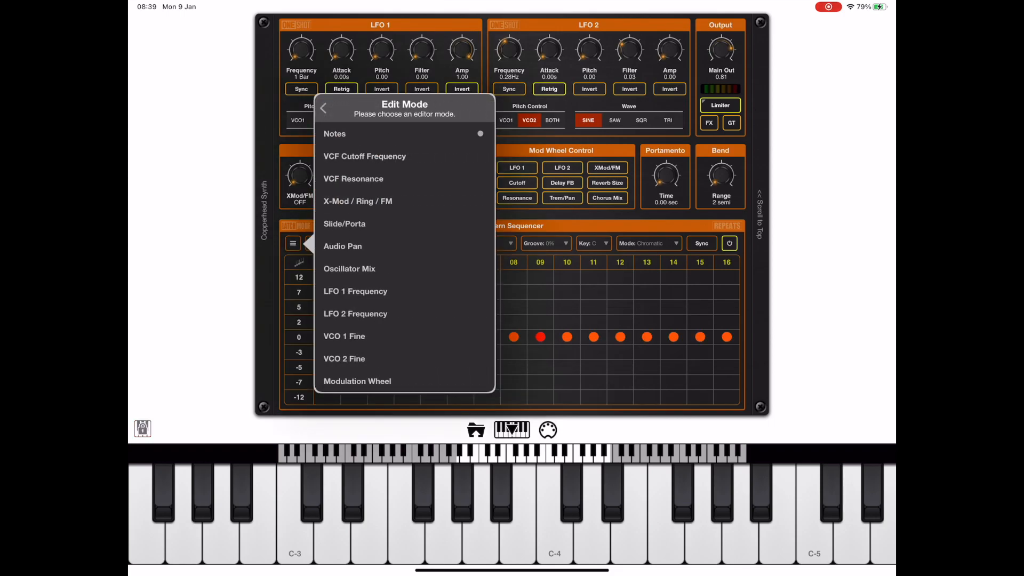
left_click(322, 108)
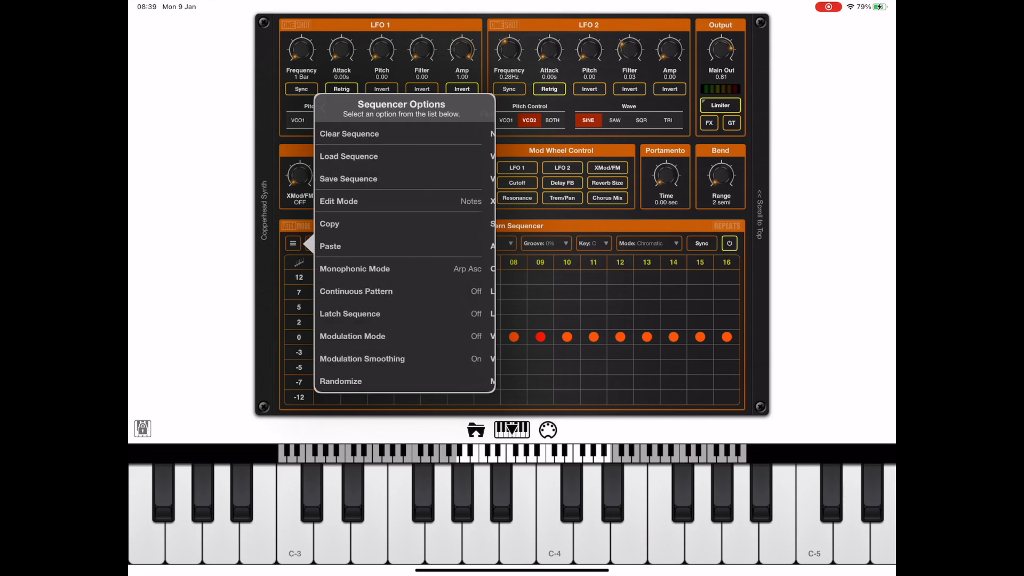
left_click(329, 223)
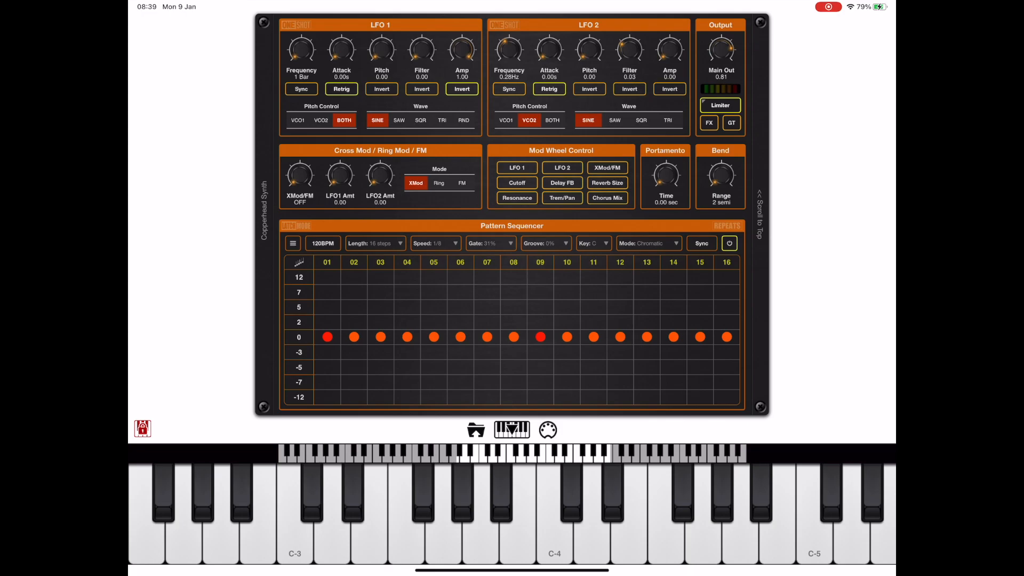
left_click(293, 243)
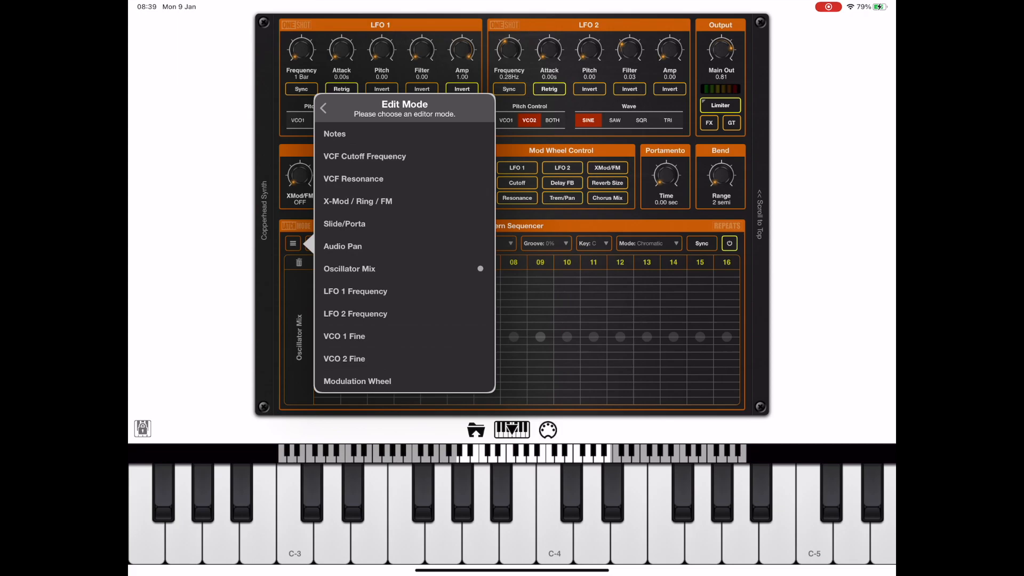
Choose Paste from Sequencer Options to bring up the paste target choice.
left_click(323, 108)
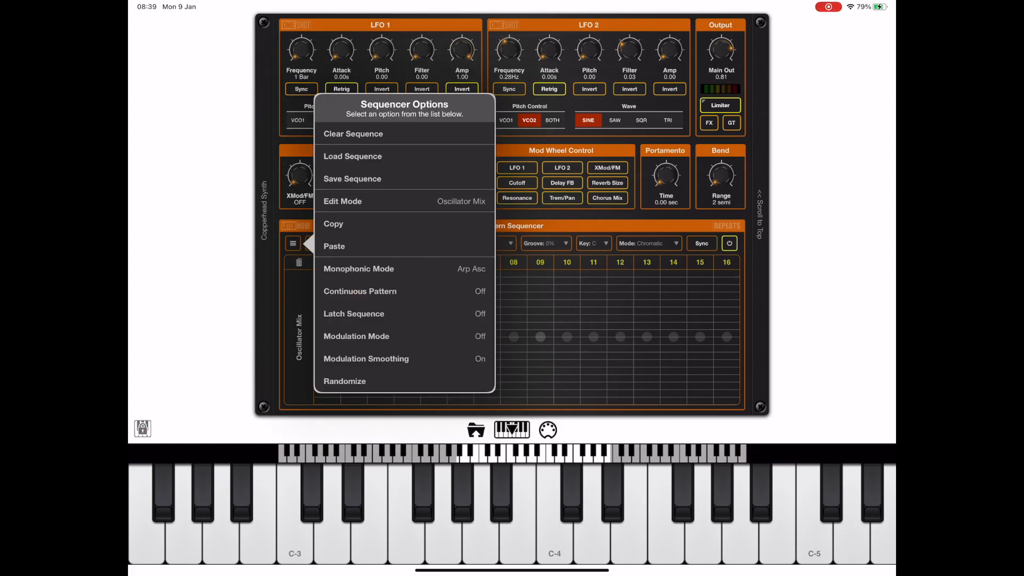
left_click(334, 247)
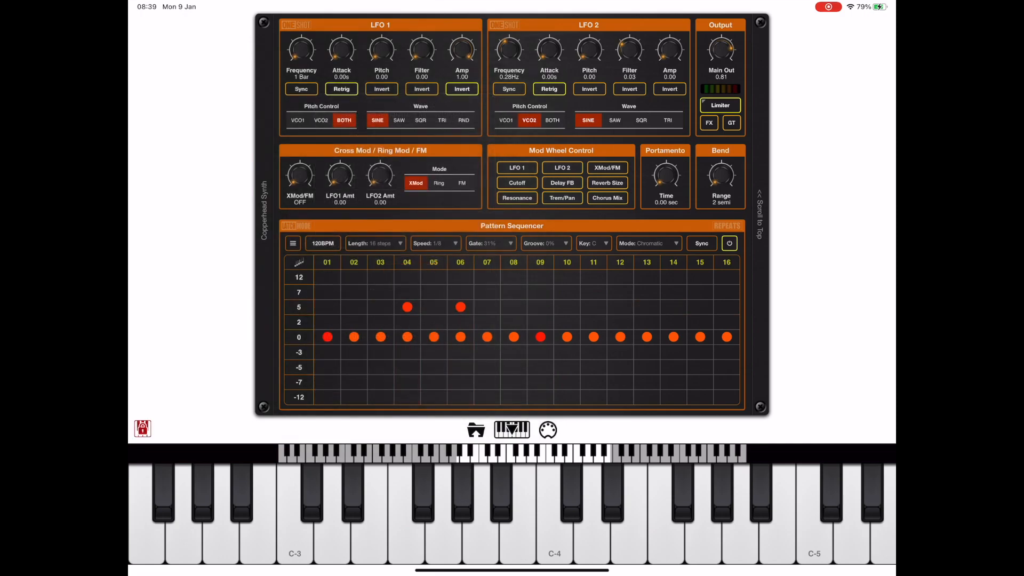
left_click(293, 244)
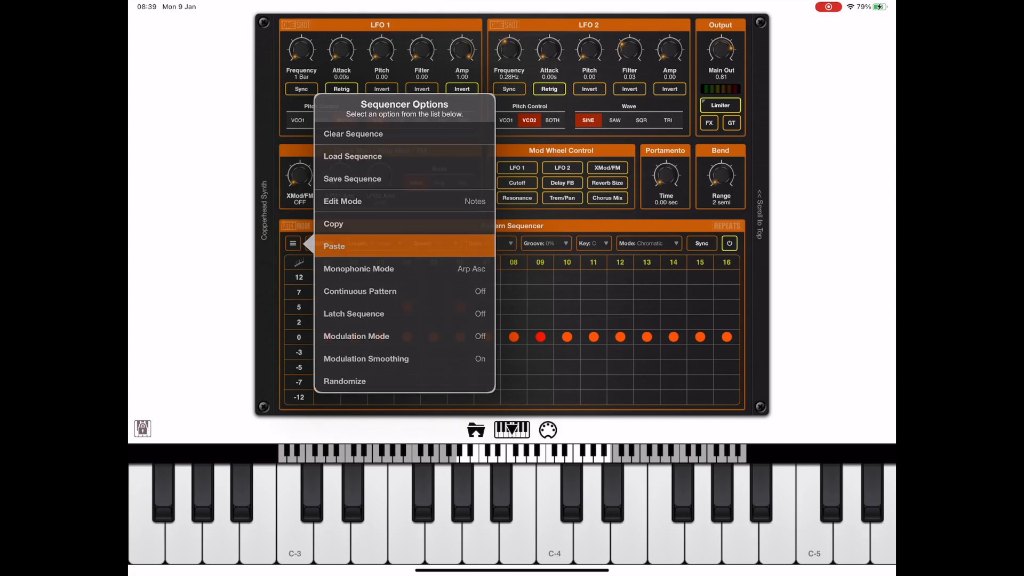
left_click(334, 247)
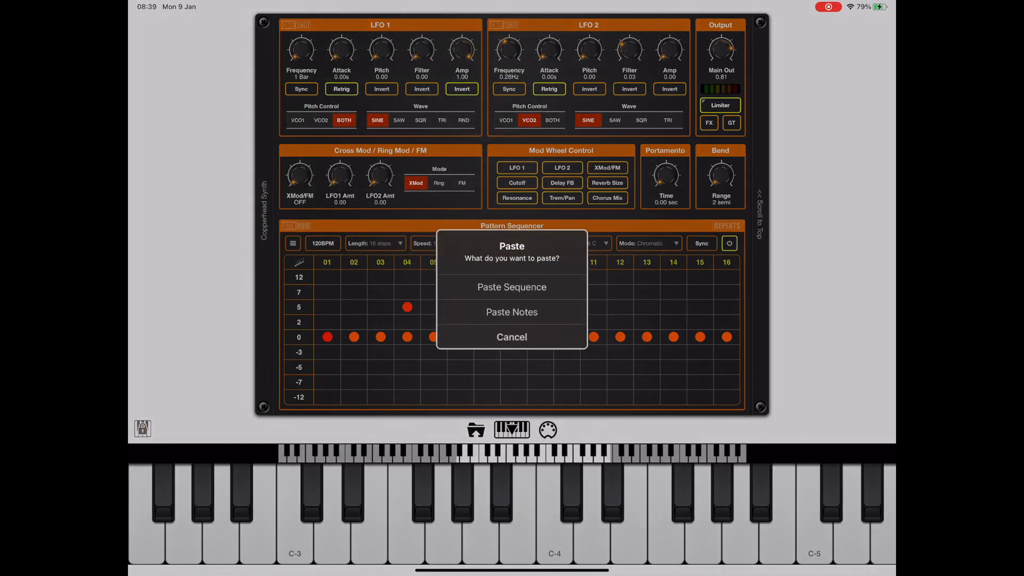
left_click(511, 312)
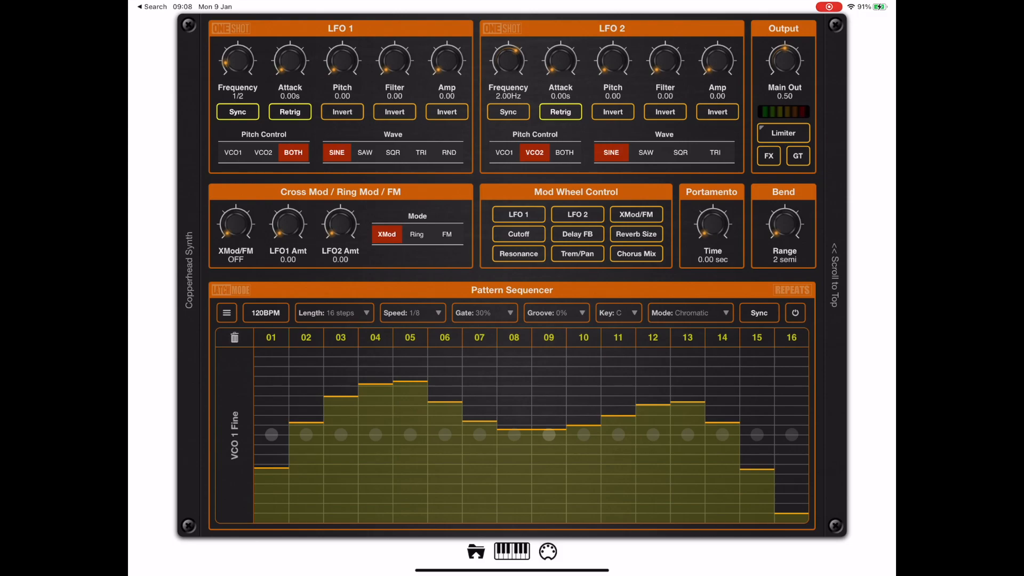
Save the VCO 1 Fine sequence as preset 'Fine Tune Modulation', overwriting the existing one.
left_click(226, 312)
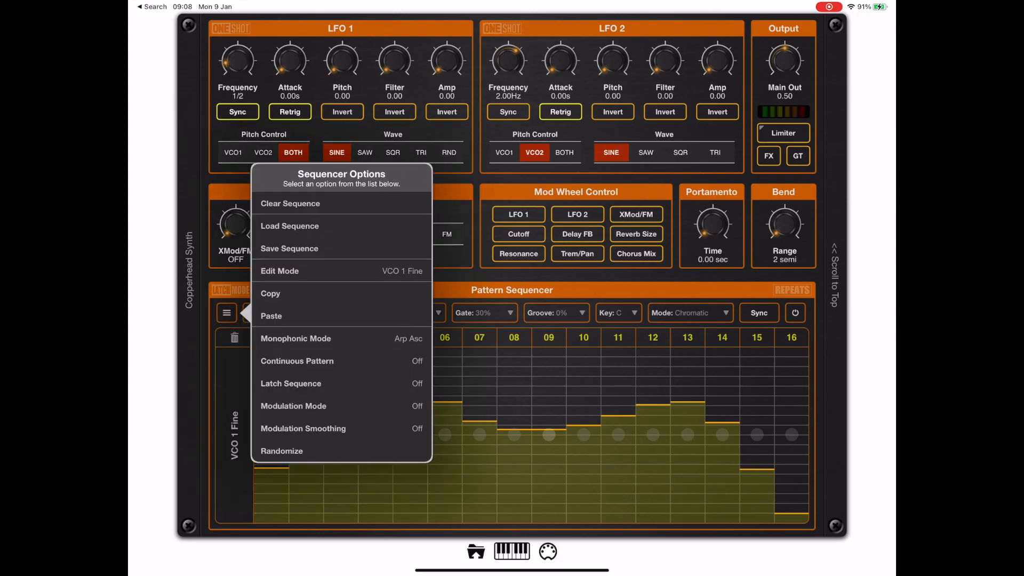
left_click(289, 248)
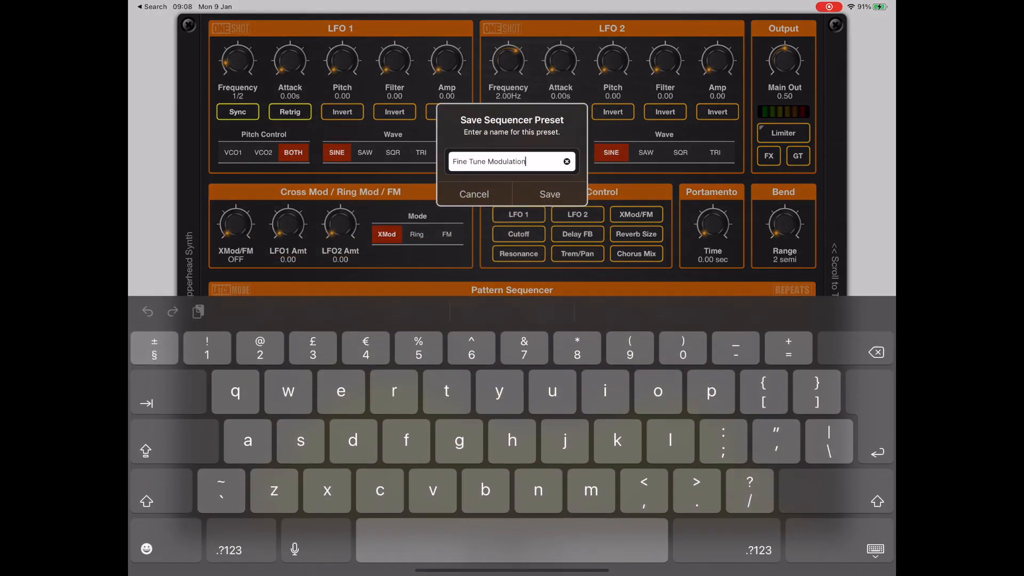
left_click(550, 194)
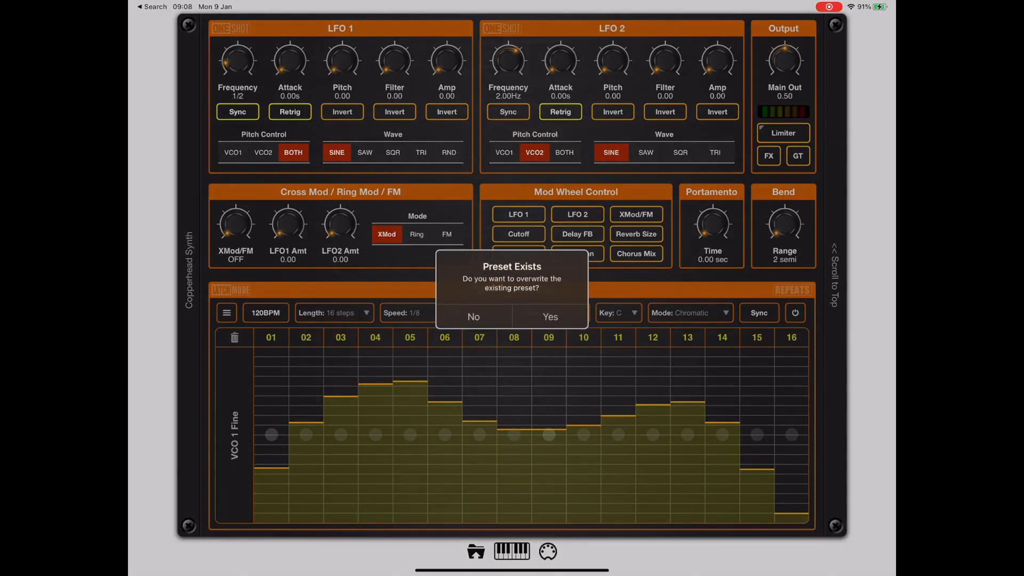
left_click(549, 317)
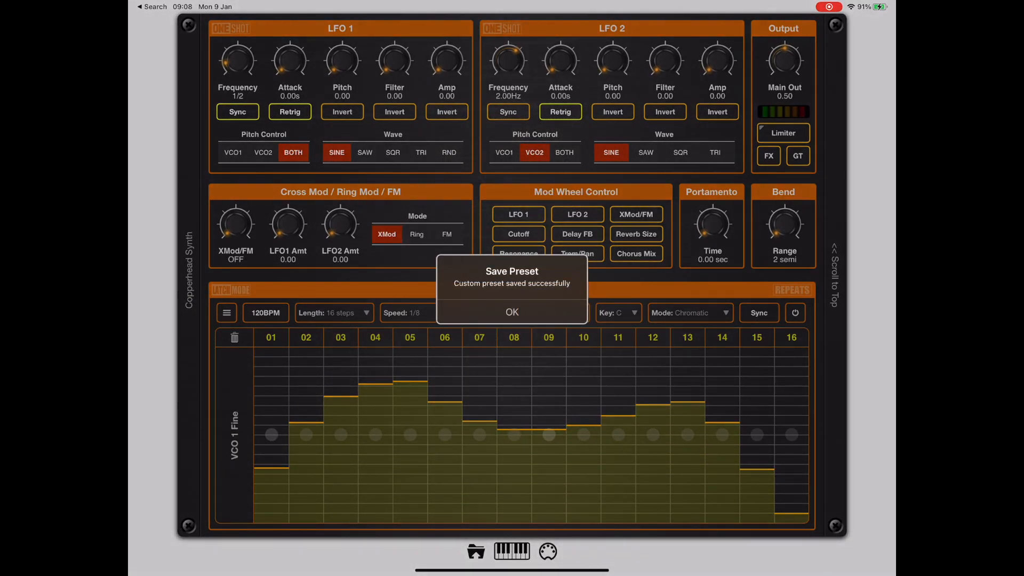
left_click(512, 313)
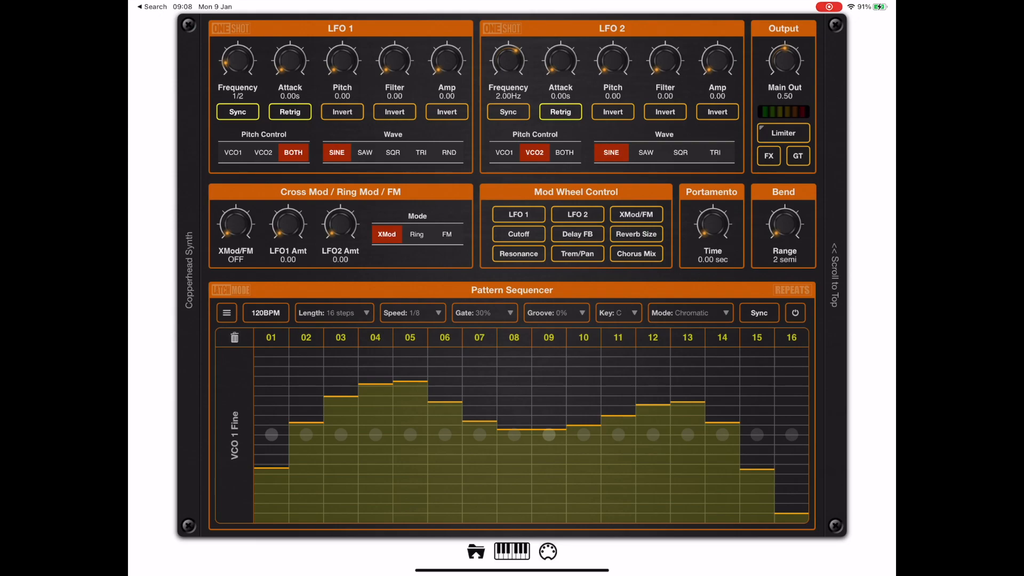
Clear the VCO 1 Fine lane with Clear Sequence from Sequencer Options.
left_click(226, 312)
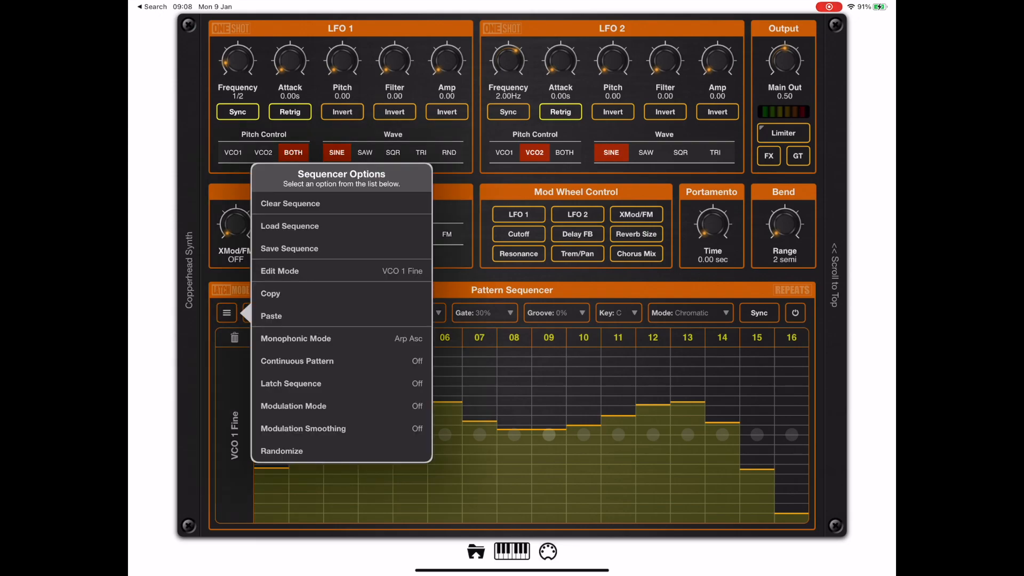
left_click(289, 226)
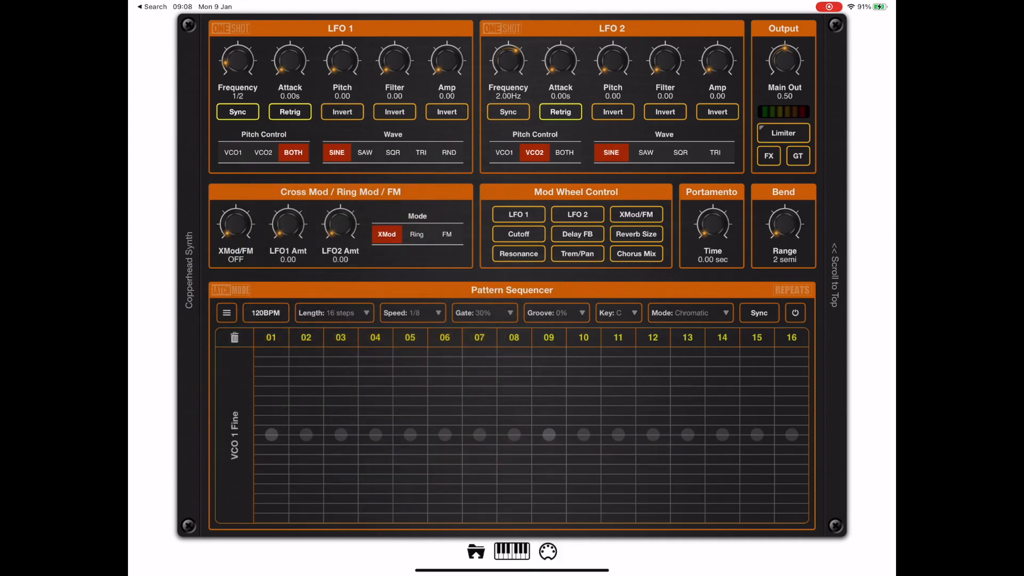
left_click(227, 313)
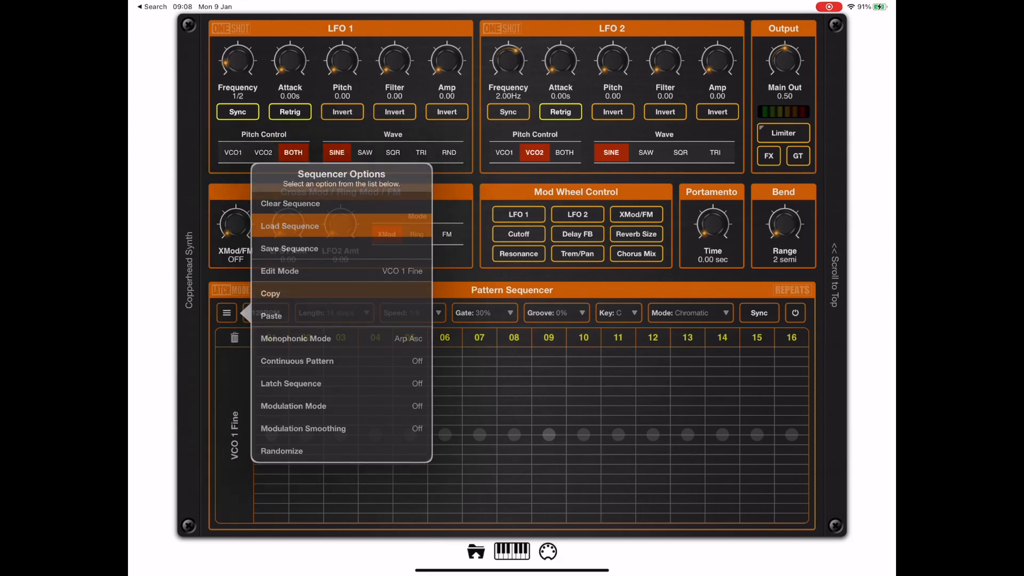
left_click(289, 226)
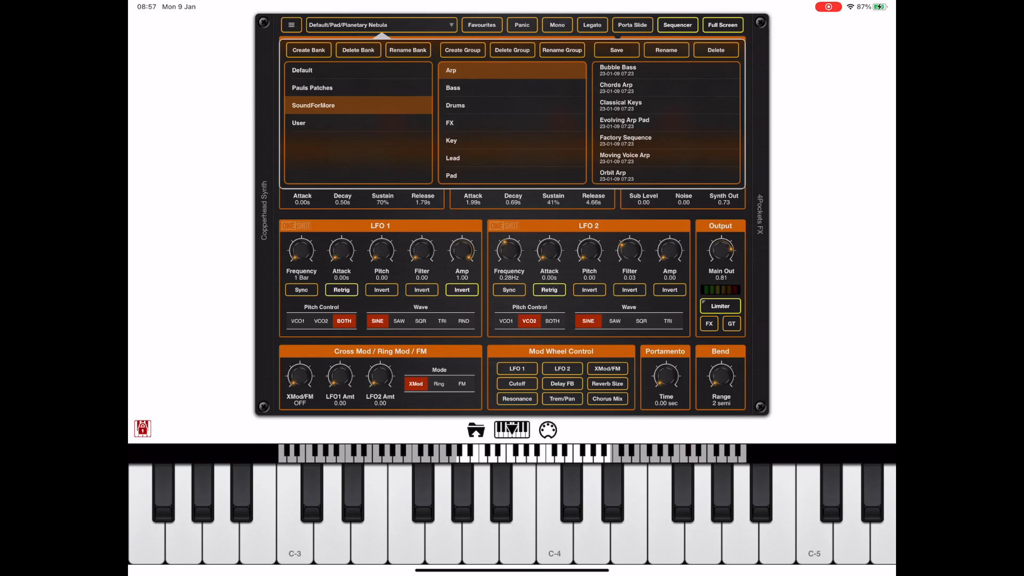
Browse the SoundForMore bank's Bass, Key and Lead groups, then leave the preset manager.
scroll("down", 3)
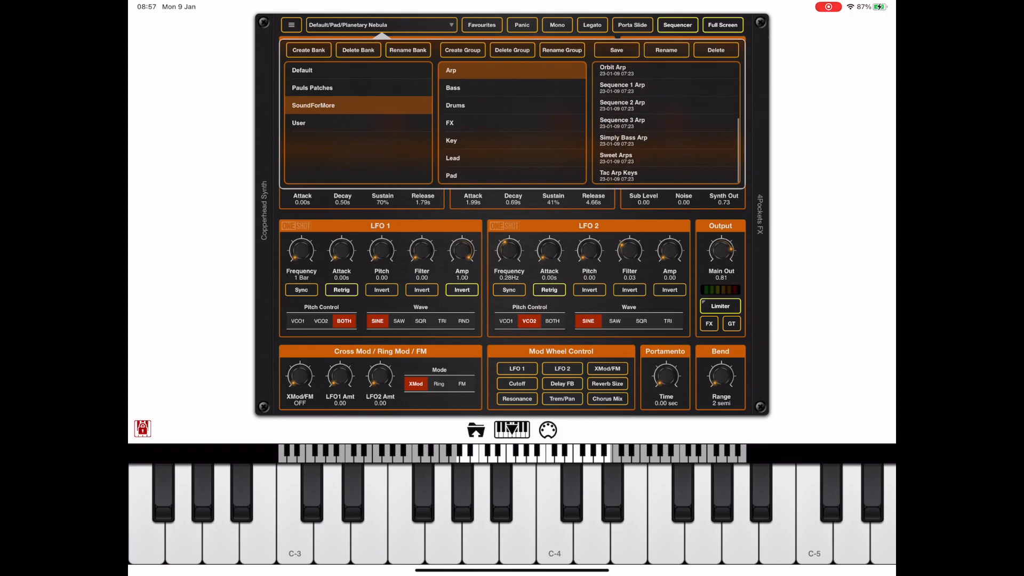
left_click(454, 87)
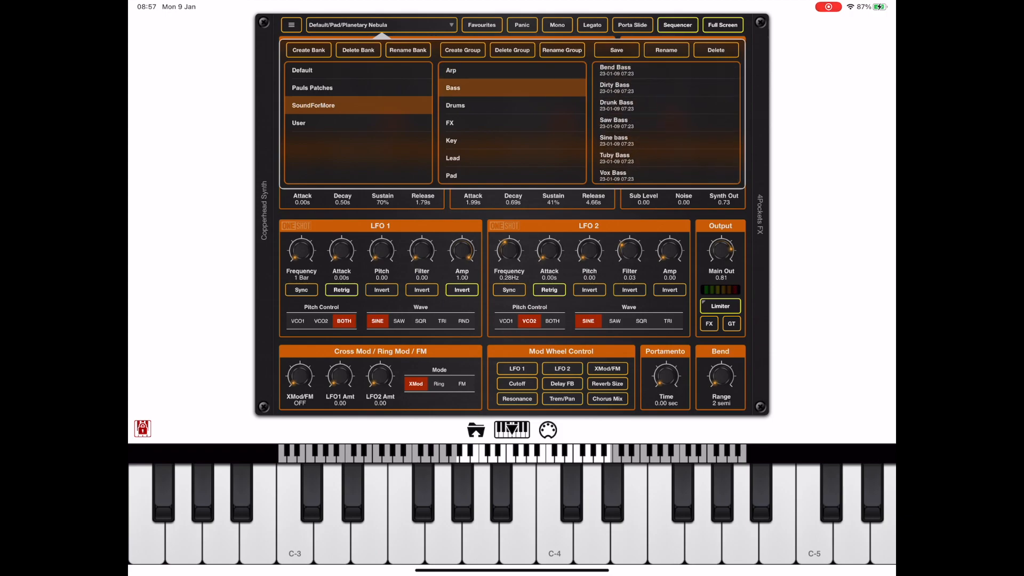
left_click(450, 139)
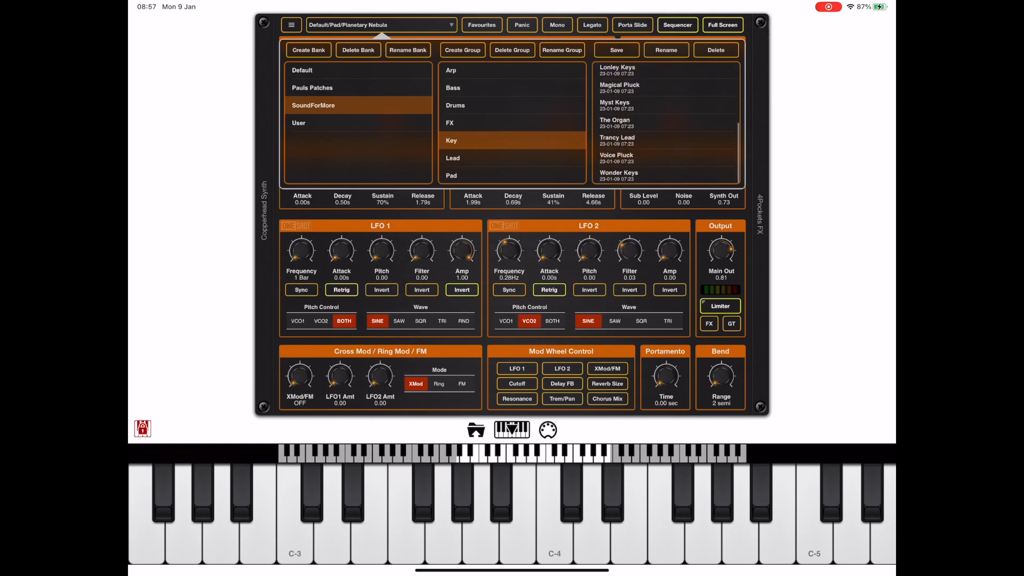
left_click(453, 158)
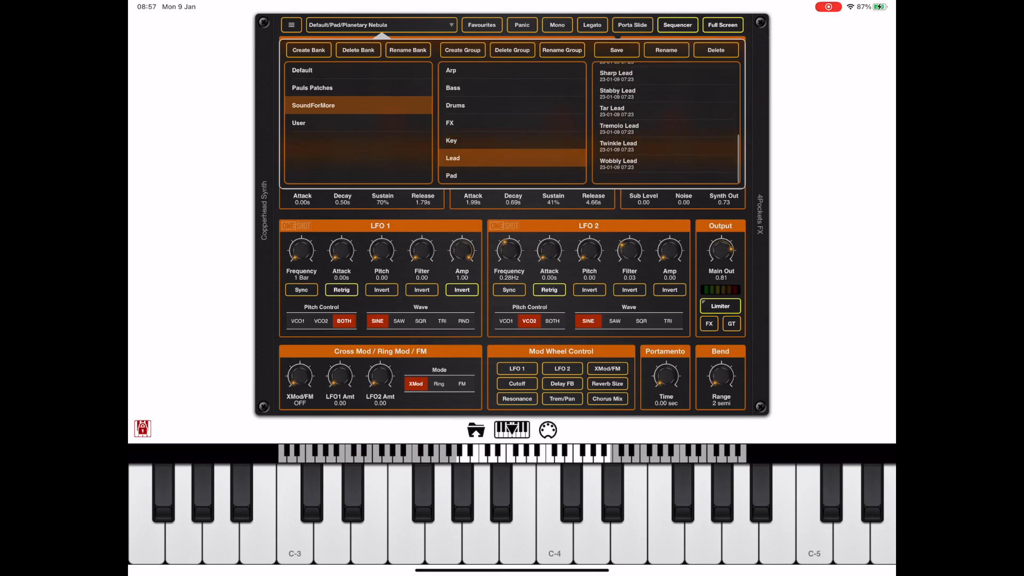
left_click(450, 174)
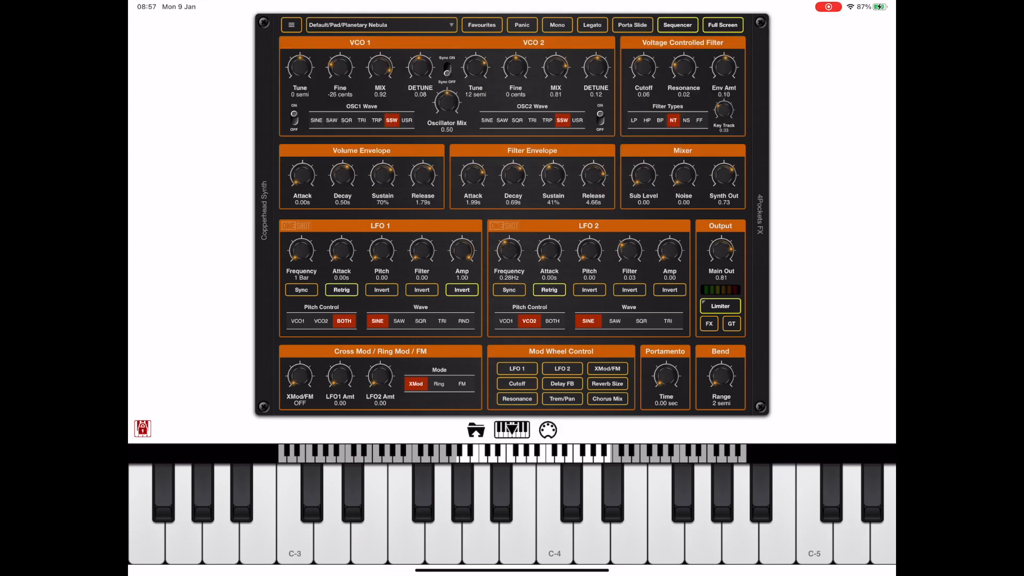
Bring up the help guide at the section on backing up and restoring presets.
left_click(291, 24)
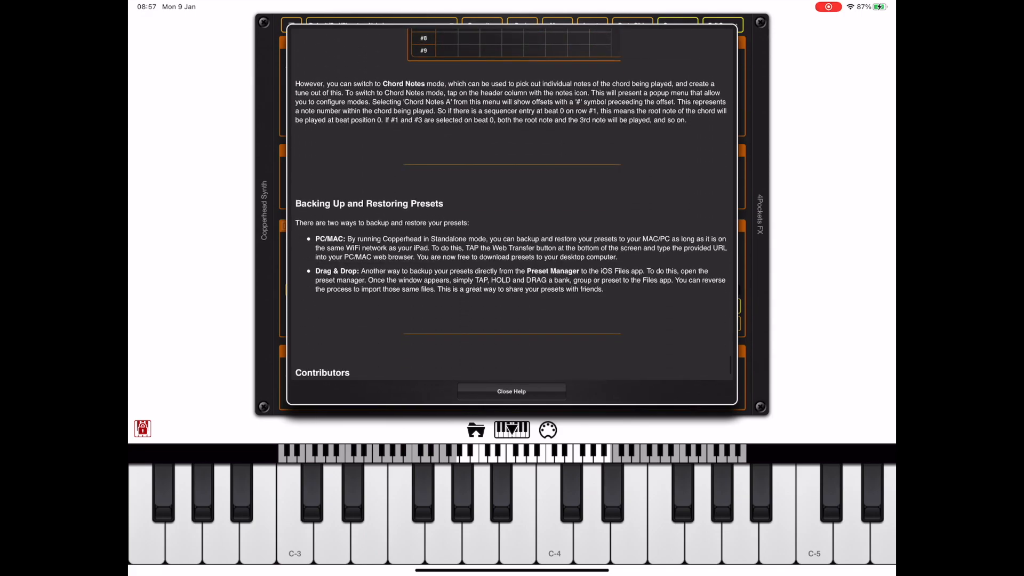
Scroll the help guide toward the instructions for copying a bank into Files.
scroll("down", 3)
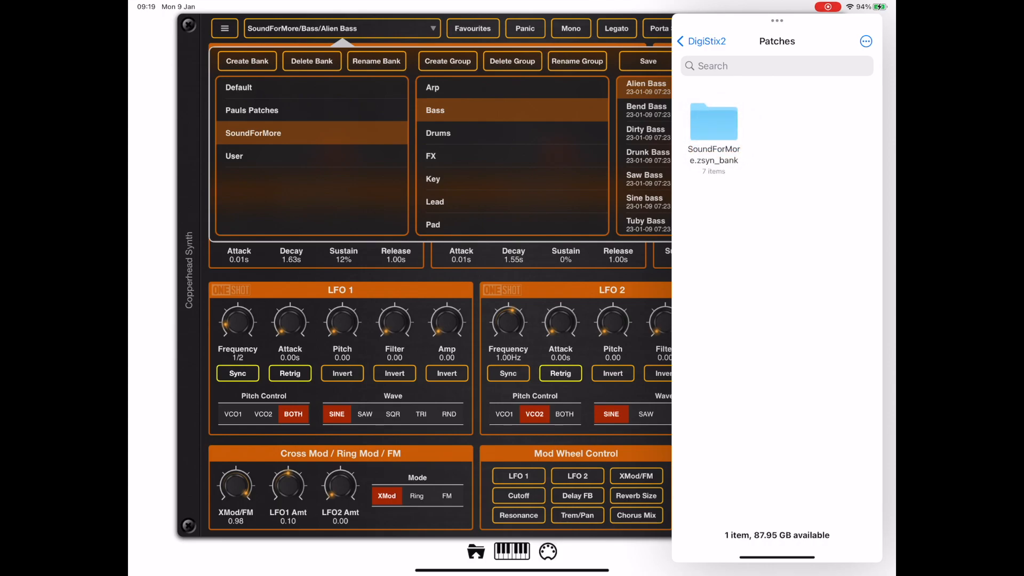
Compress the SoundForMore.zsyn_bank folder into a zip archive inside Patches.
right_click(713, 122)
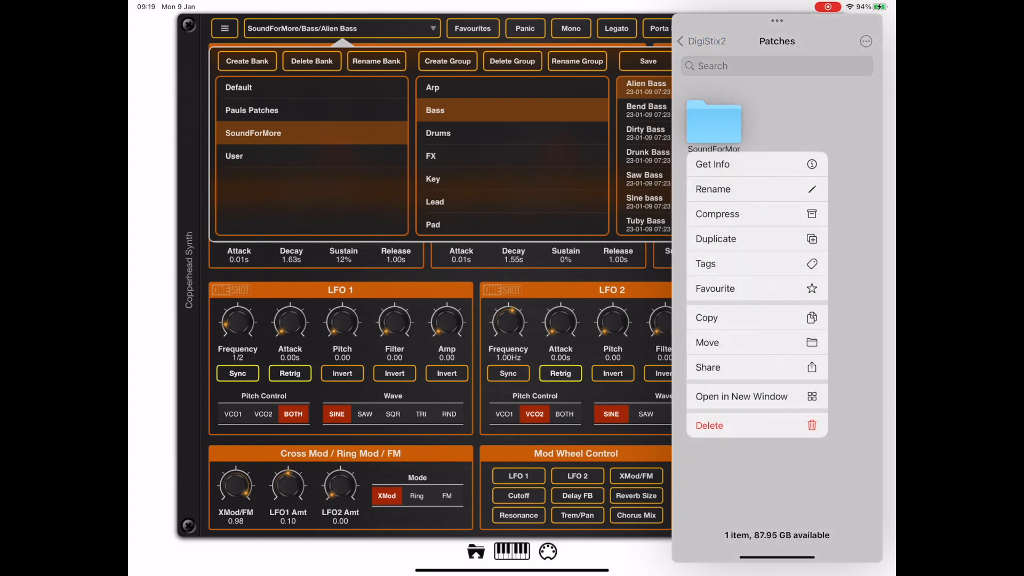
left_click(717, 214)
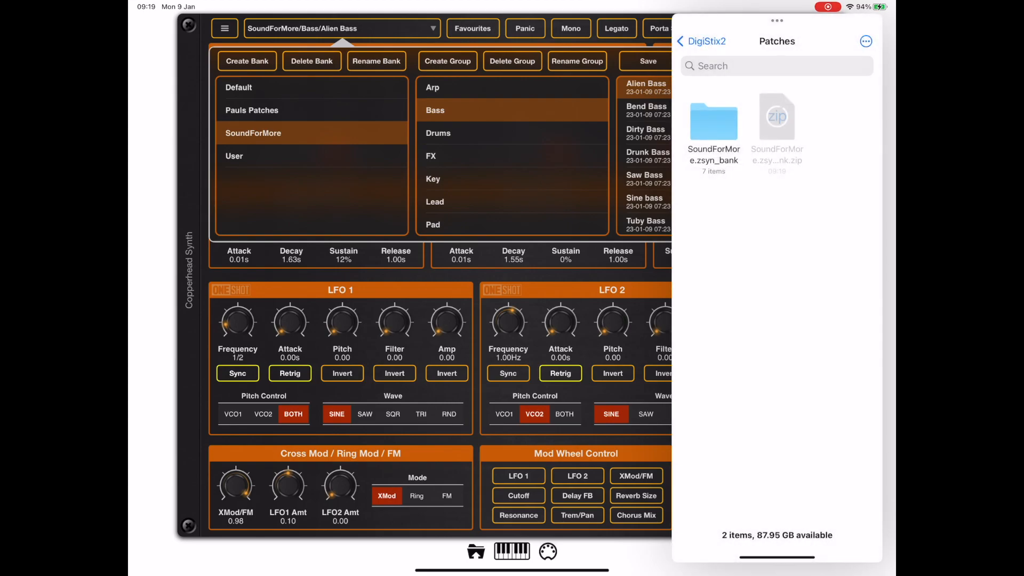